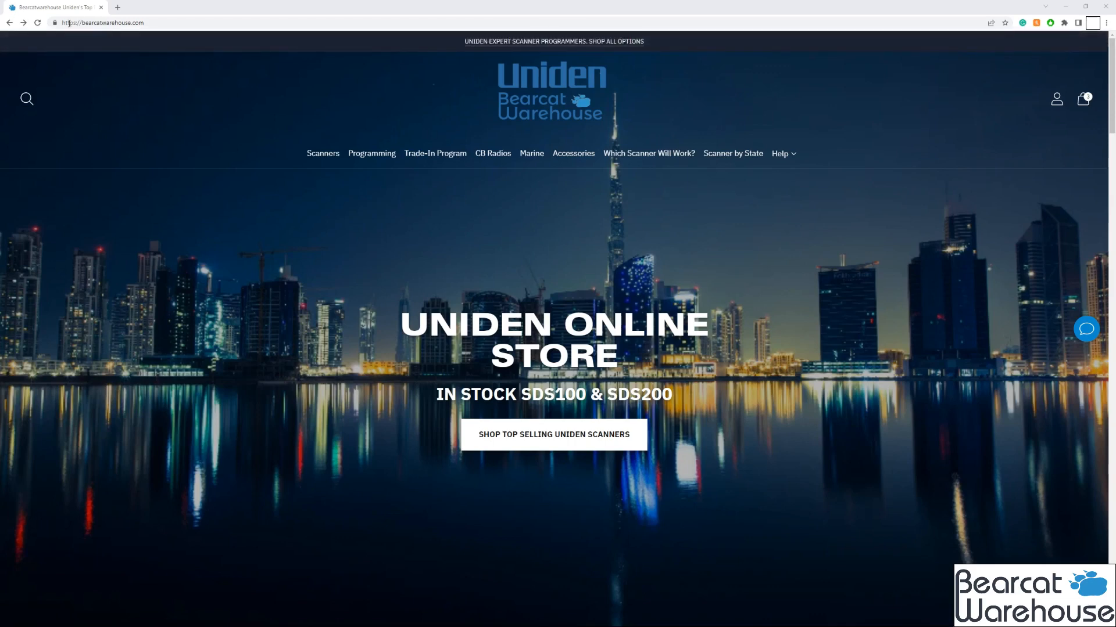
mouse_move(317, 150)
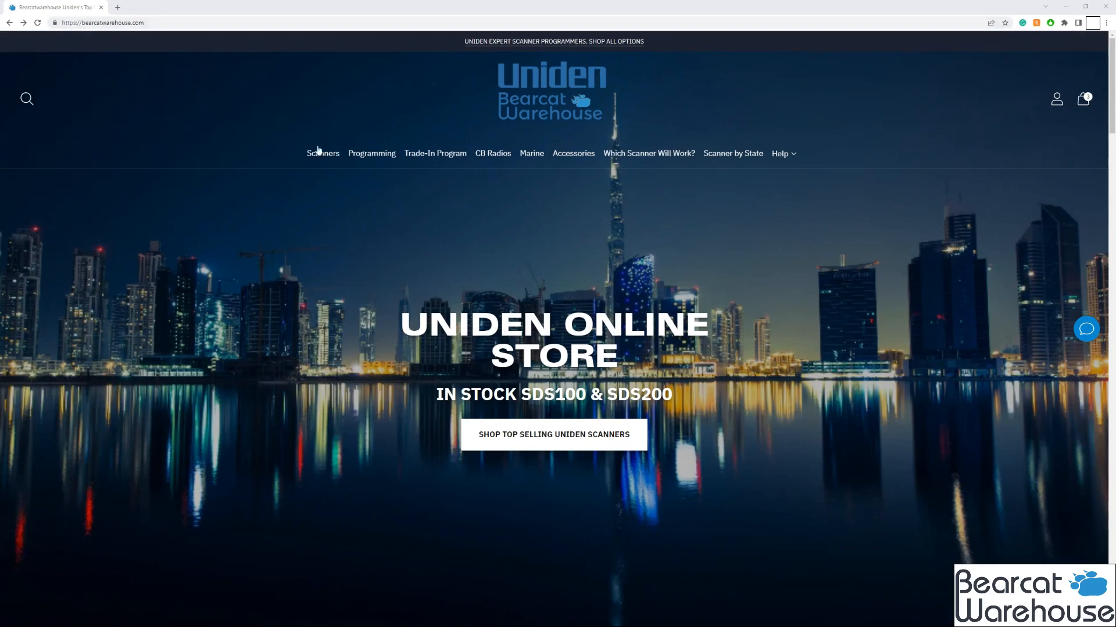
Open the product search bar from the Bearcat Warehouse site header
left_click(27, 98)
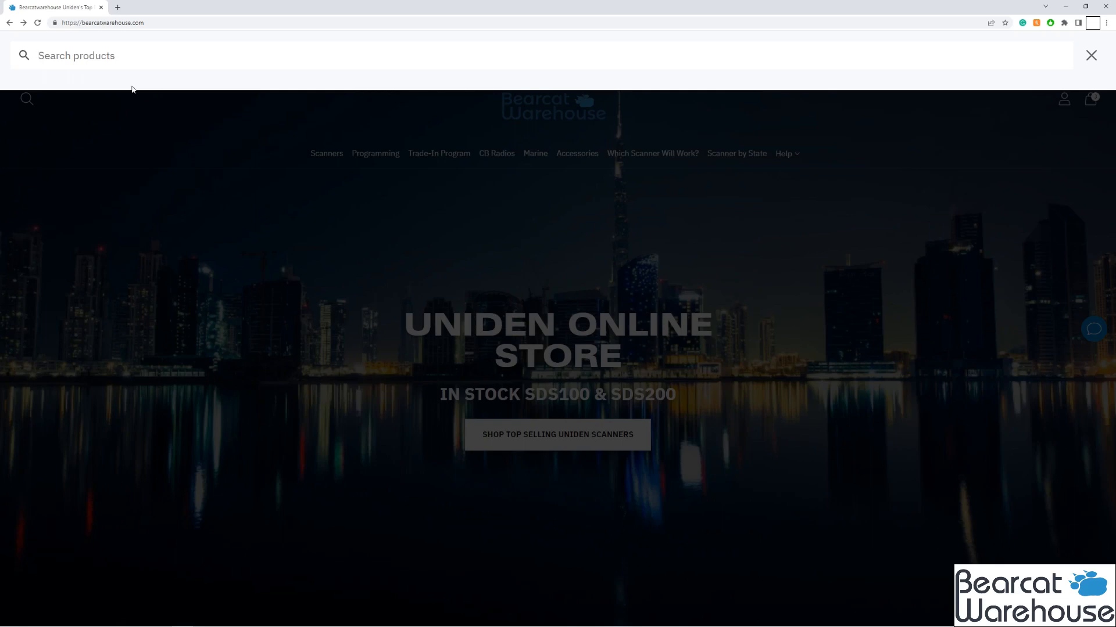
Search 'SDS100', open the Uniden SDS100 product page, and download its PC Software installer
type("S")
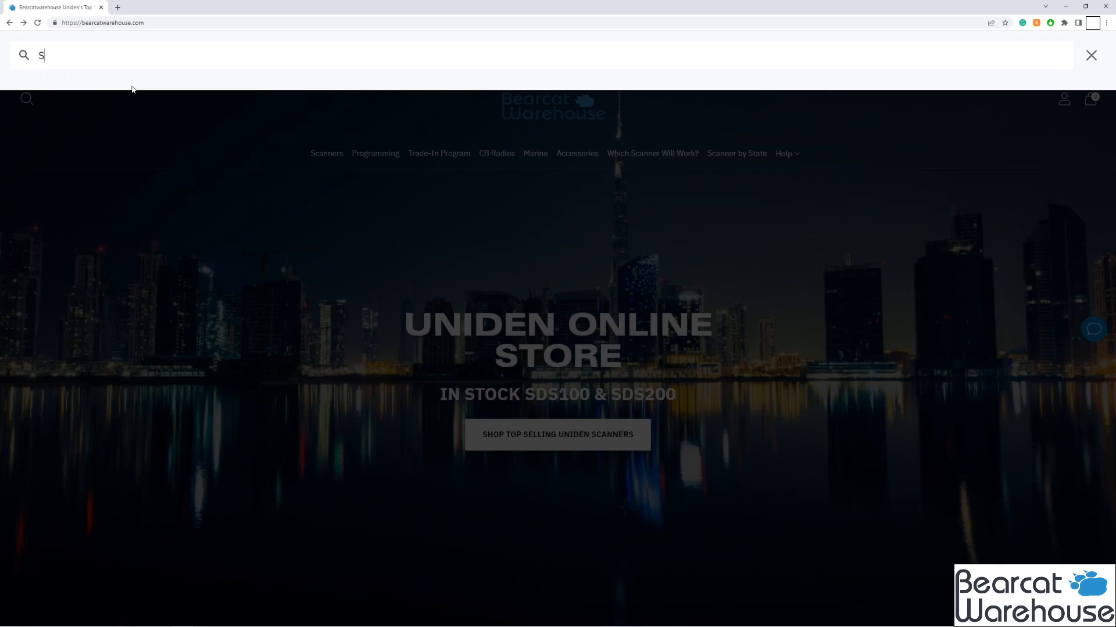
type("DS100")
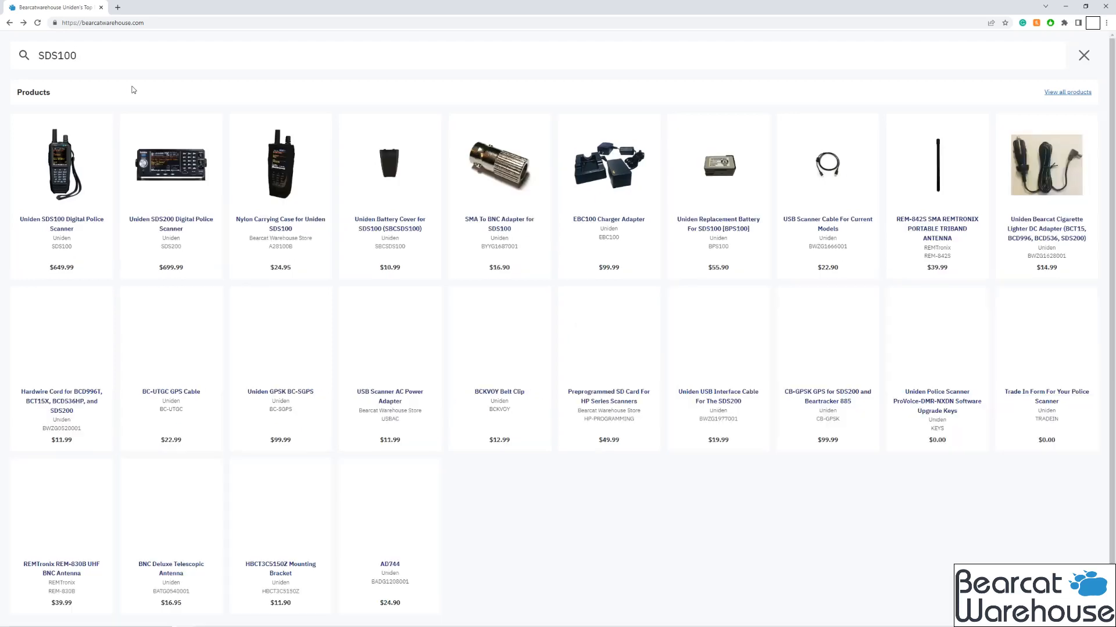
left_click(61, 169)
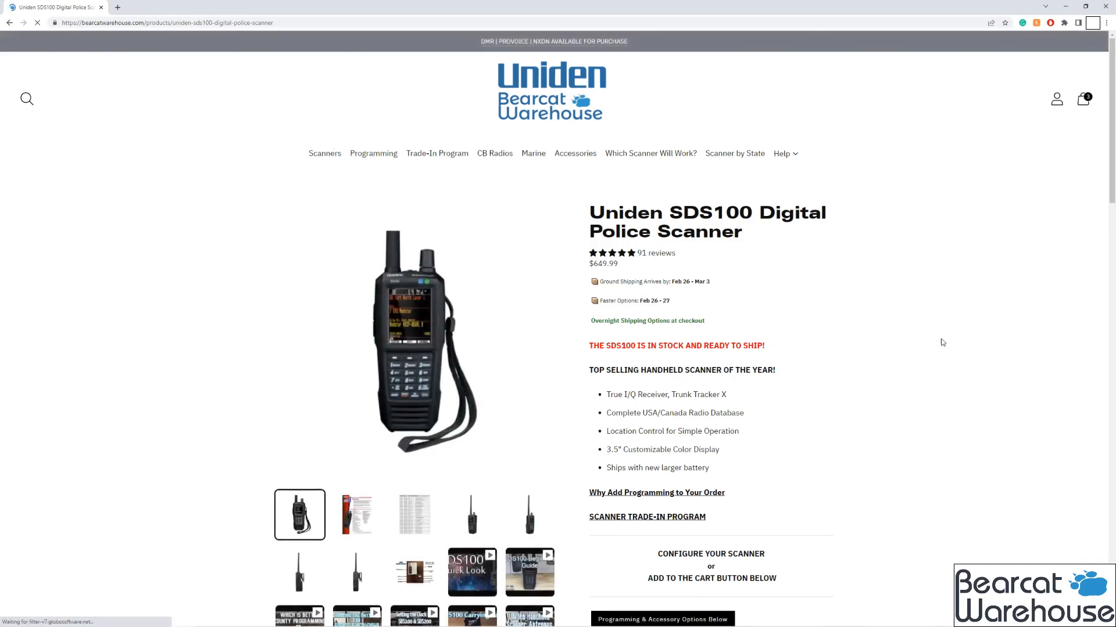
scroll("down", 3)
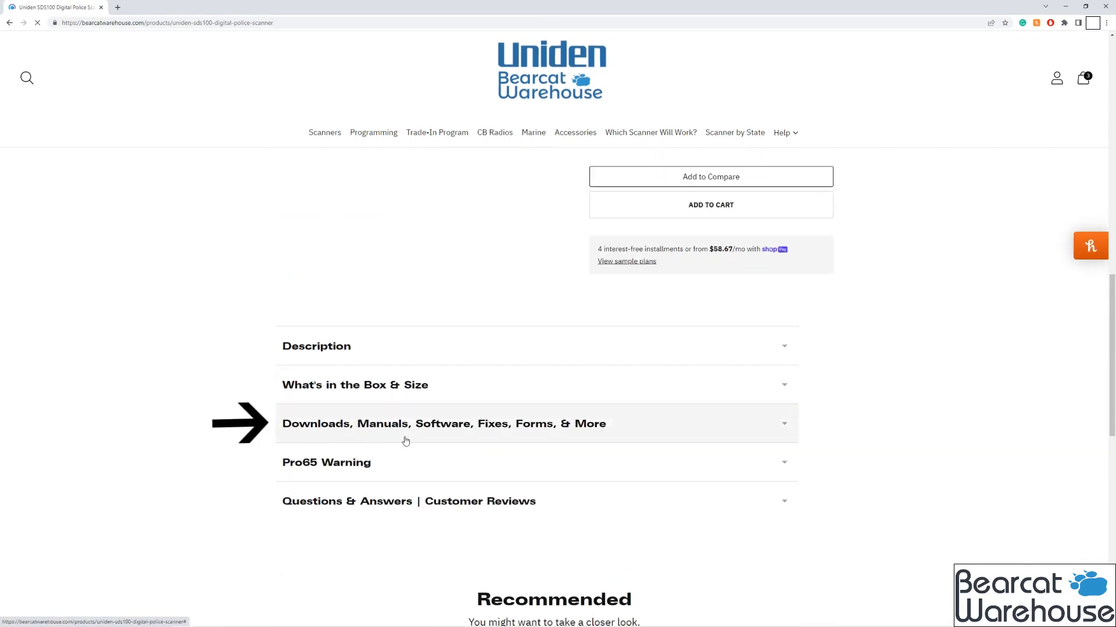
mouse_move(506, 434)
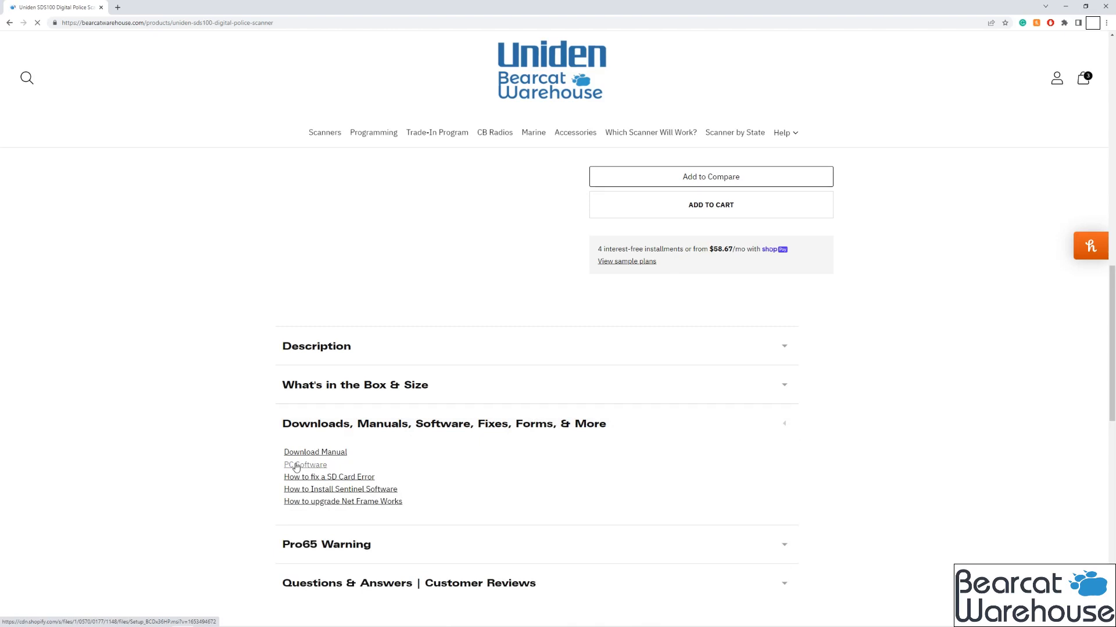
left_click(304, 465)
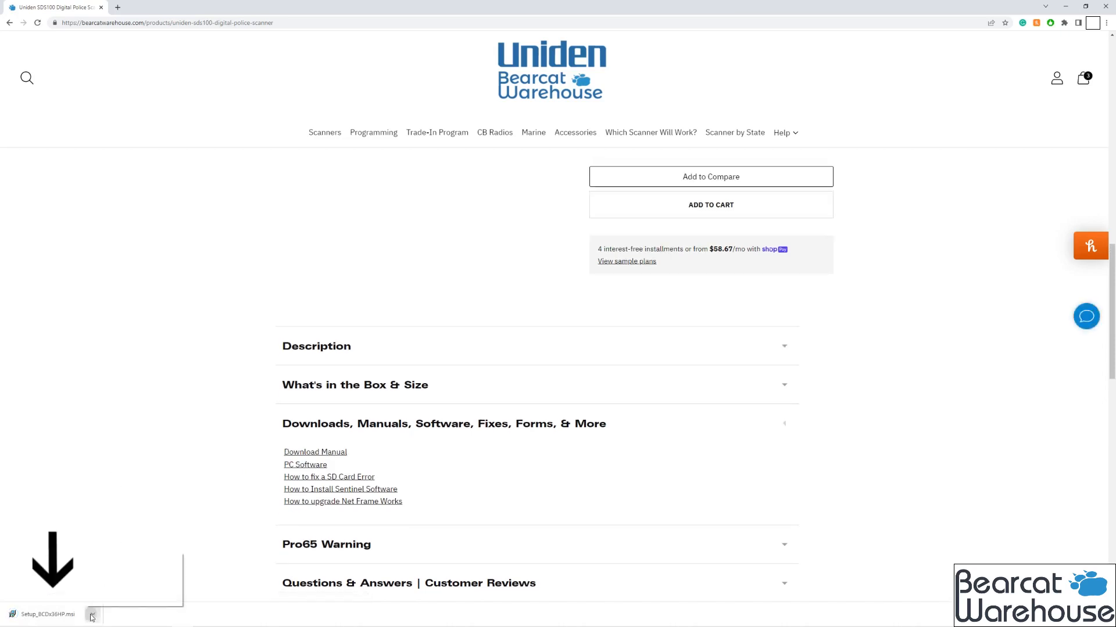
Install Setup_BCDx36HP.msi with the license accepted and default folder, then launch BCDx36HP_Sentinel.exe
left_click(91, 615)
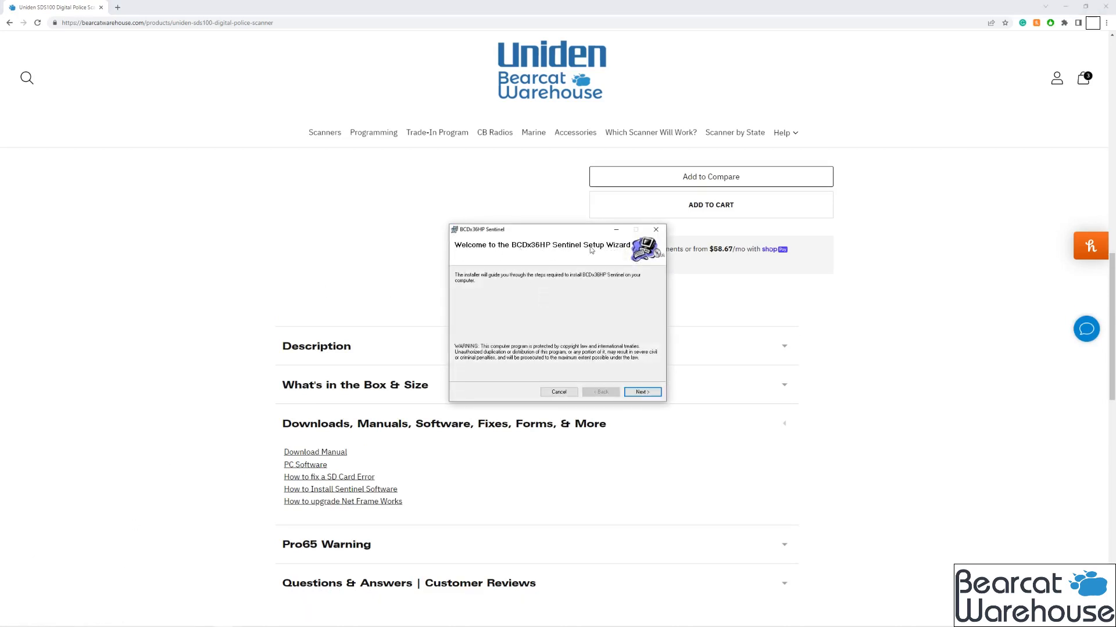
mouse_move(554, 290)
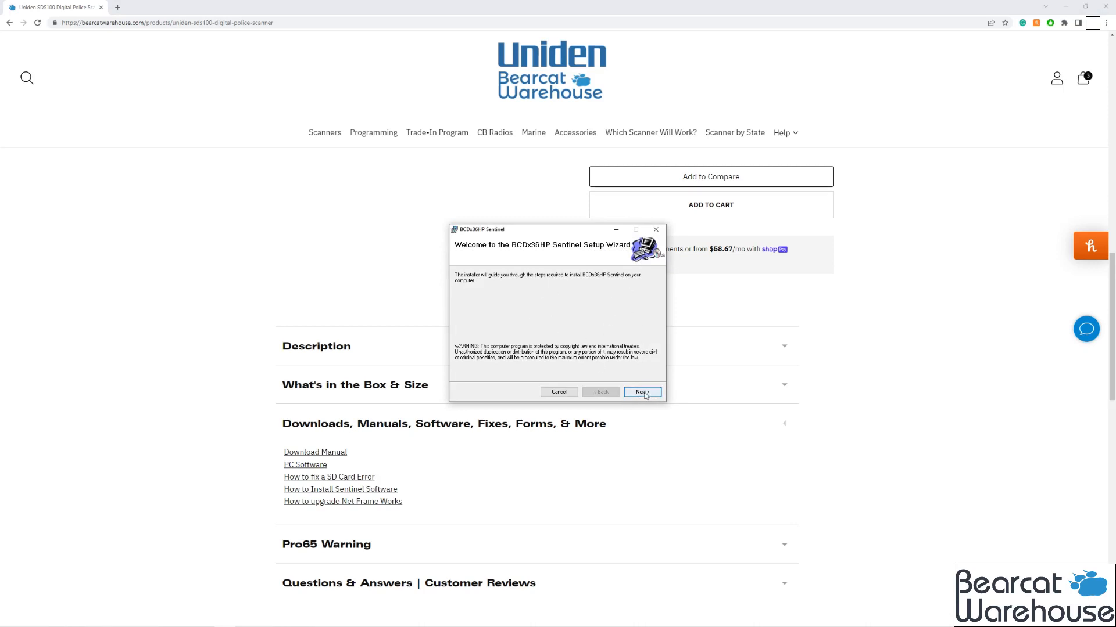
left_click(642, 392)
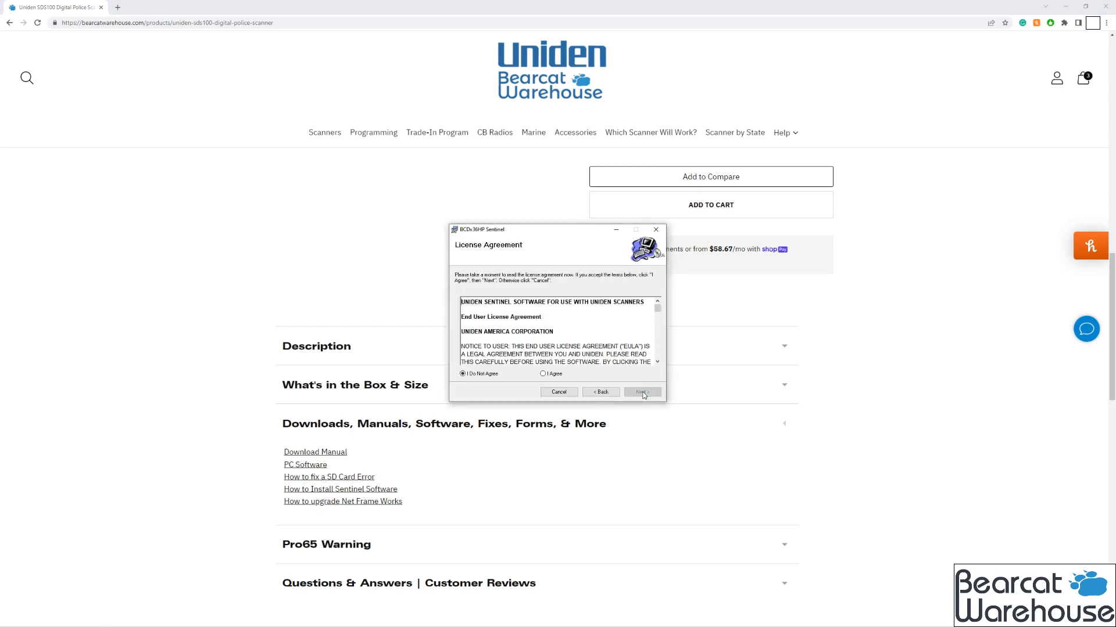
left_click(542, 373)
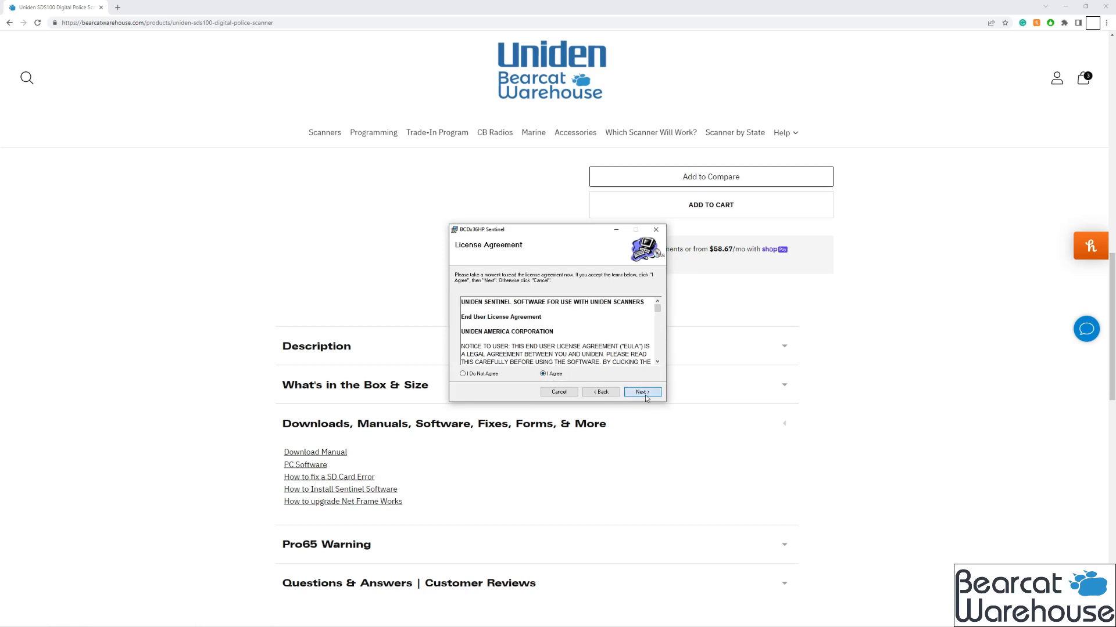
left_click(642, 392)
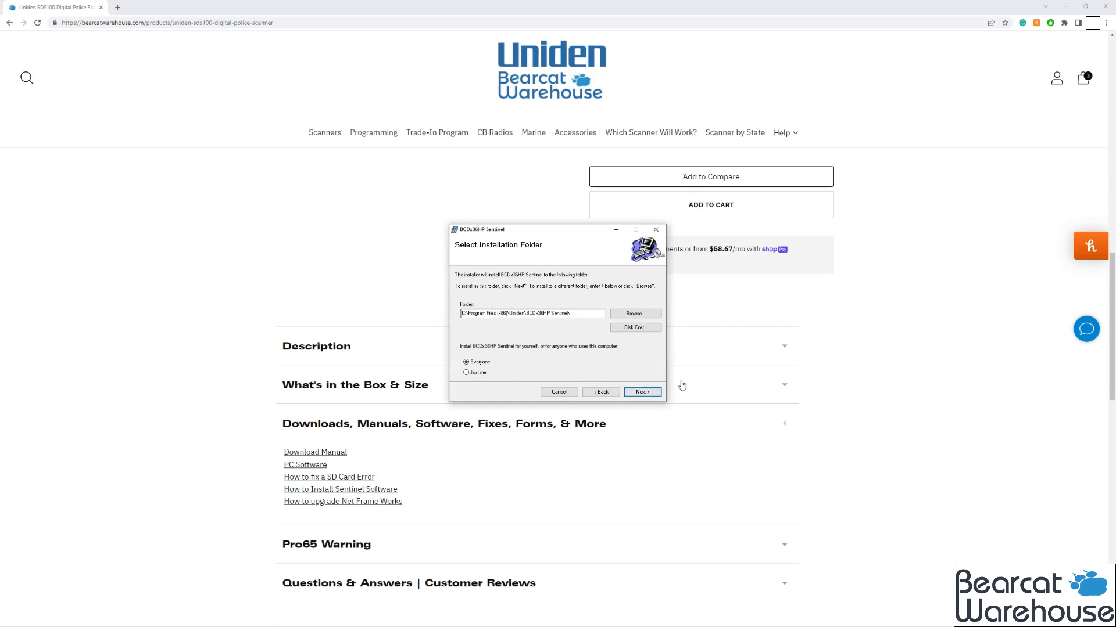
left_click(642, 392)
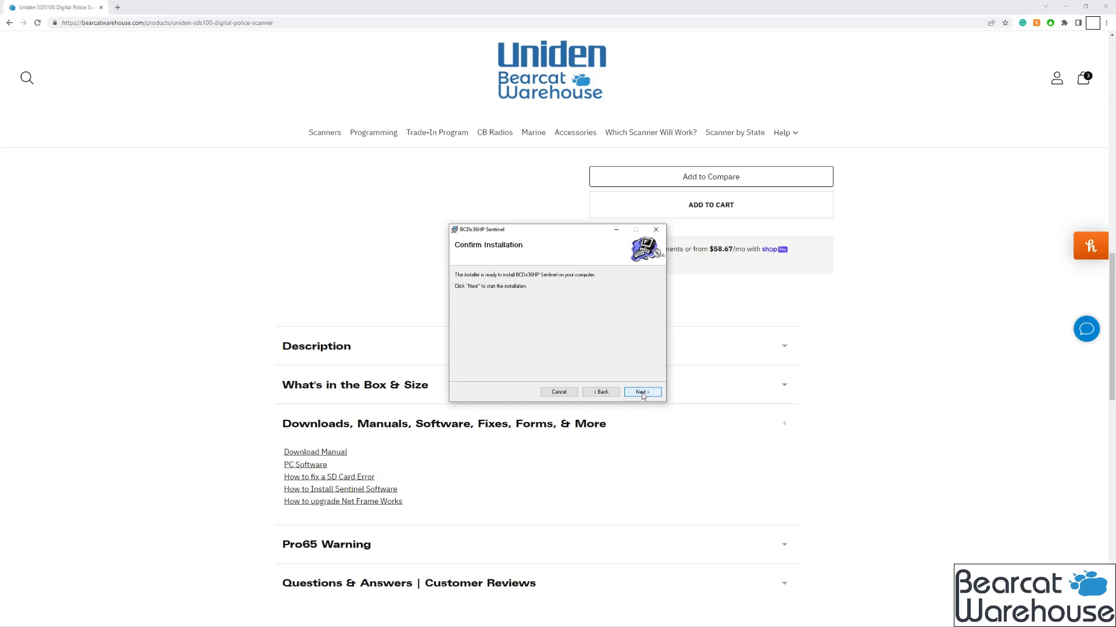
left_click(642, 392)
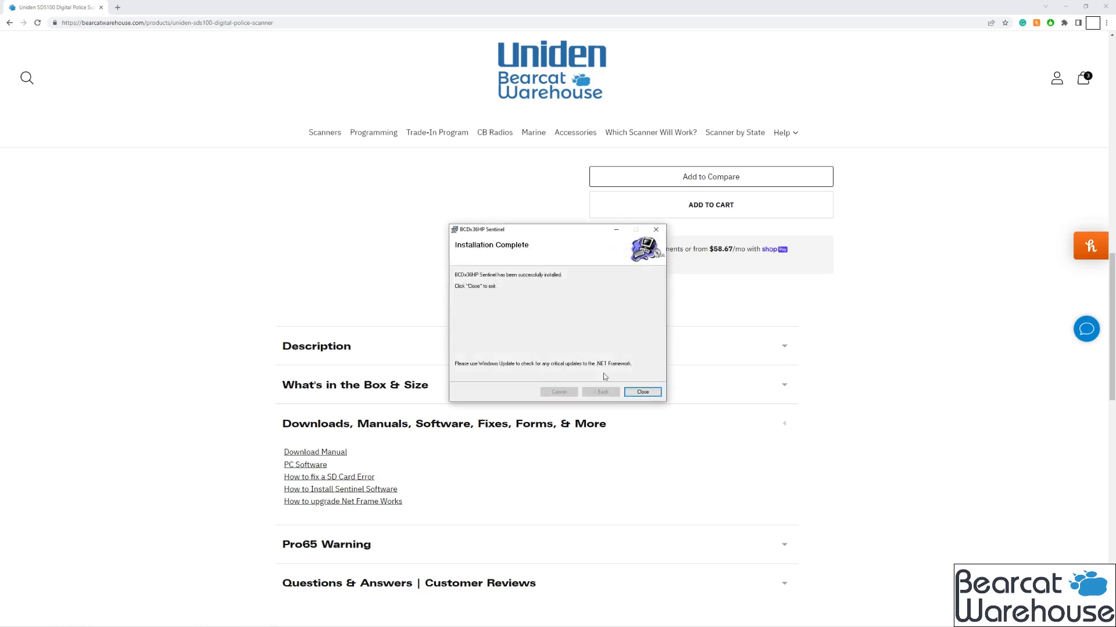
left_click(642, 392)
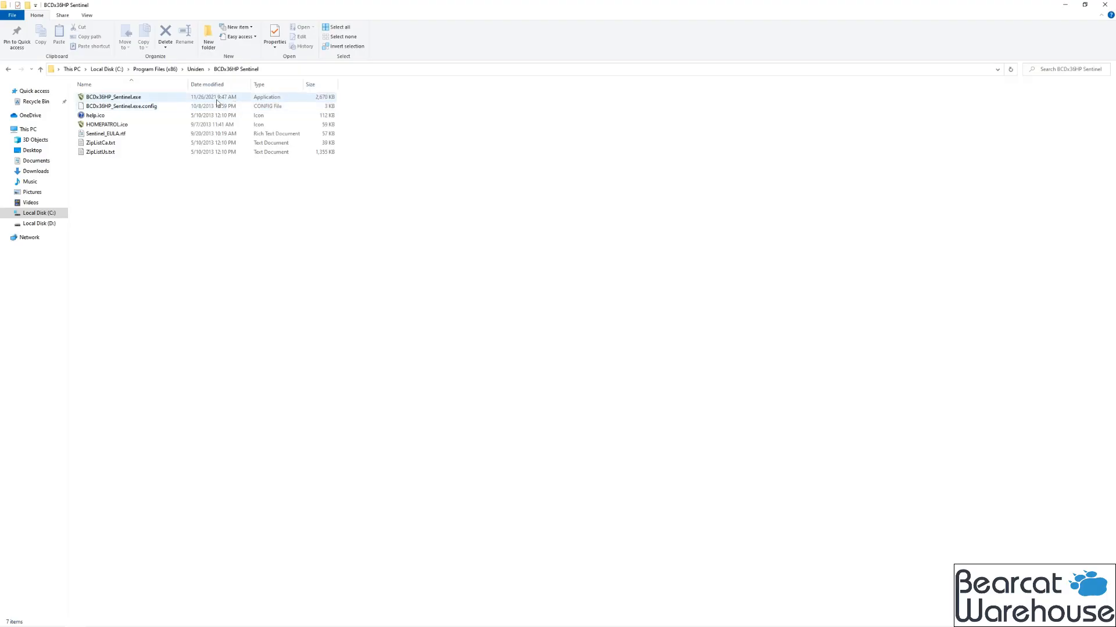
double_click(111, 96)
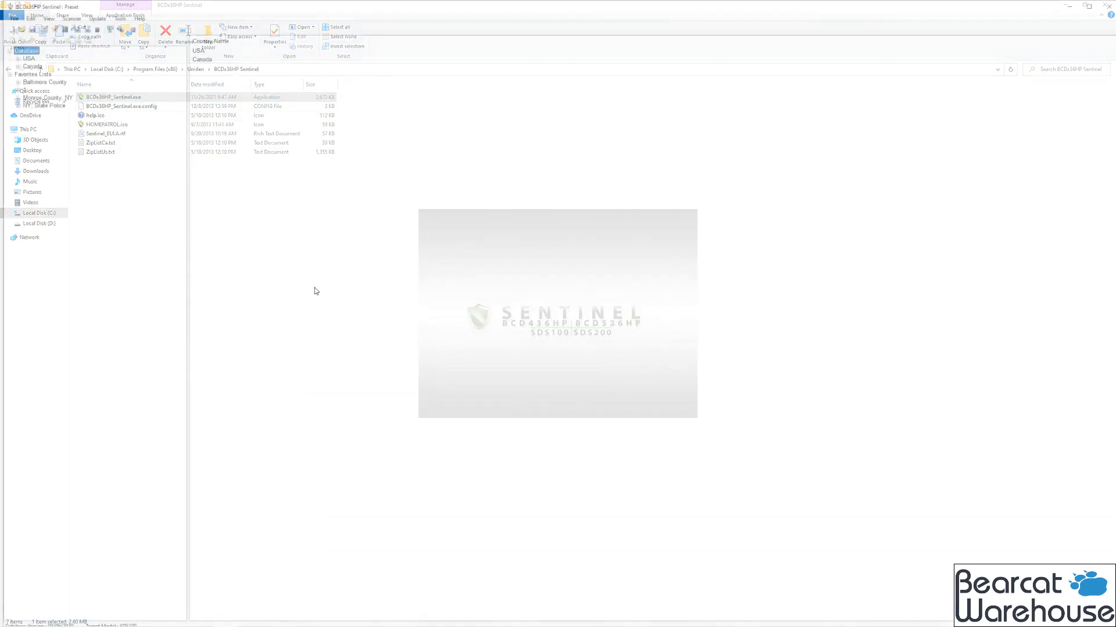
double_click(110, 97)
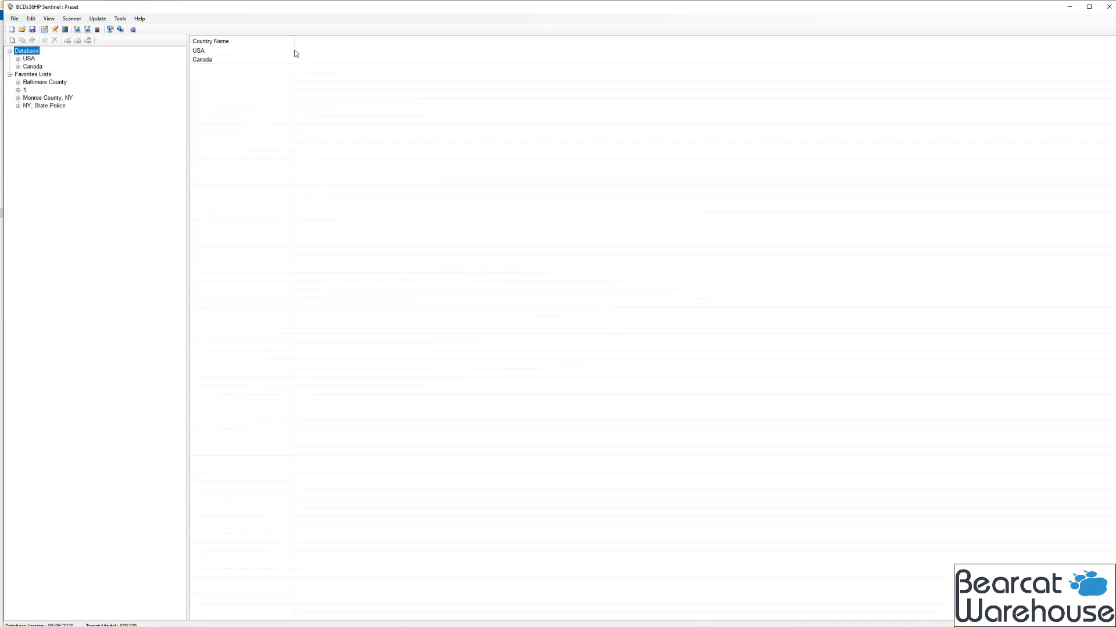
Run Update Master Database (HPDB) and confirm once the download finishes
left_click(98, 15)
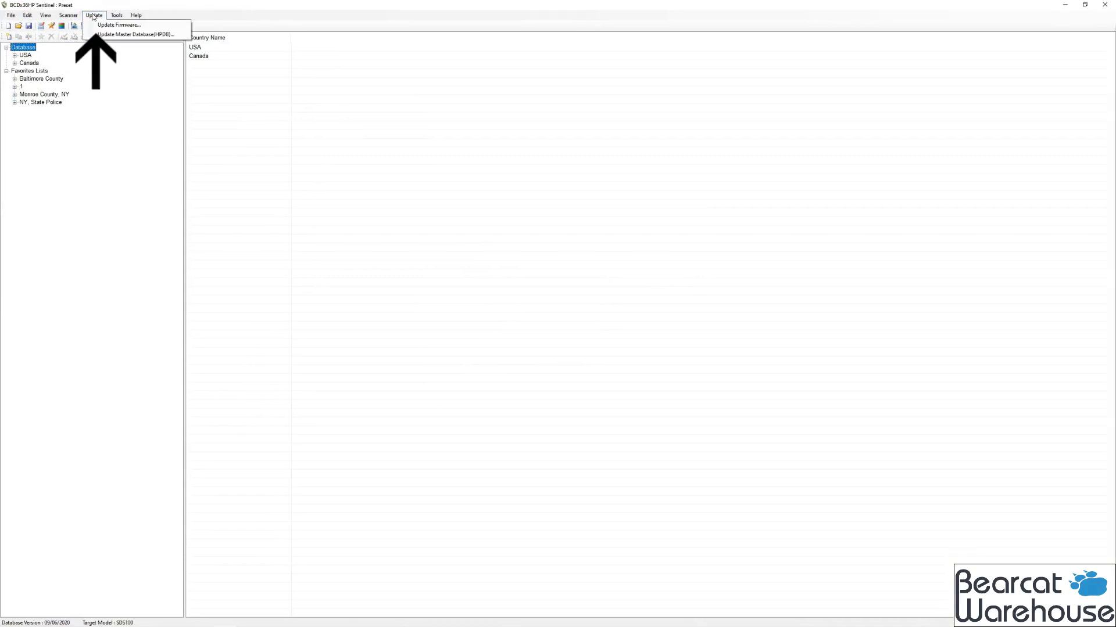
left_click(138, 34)
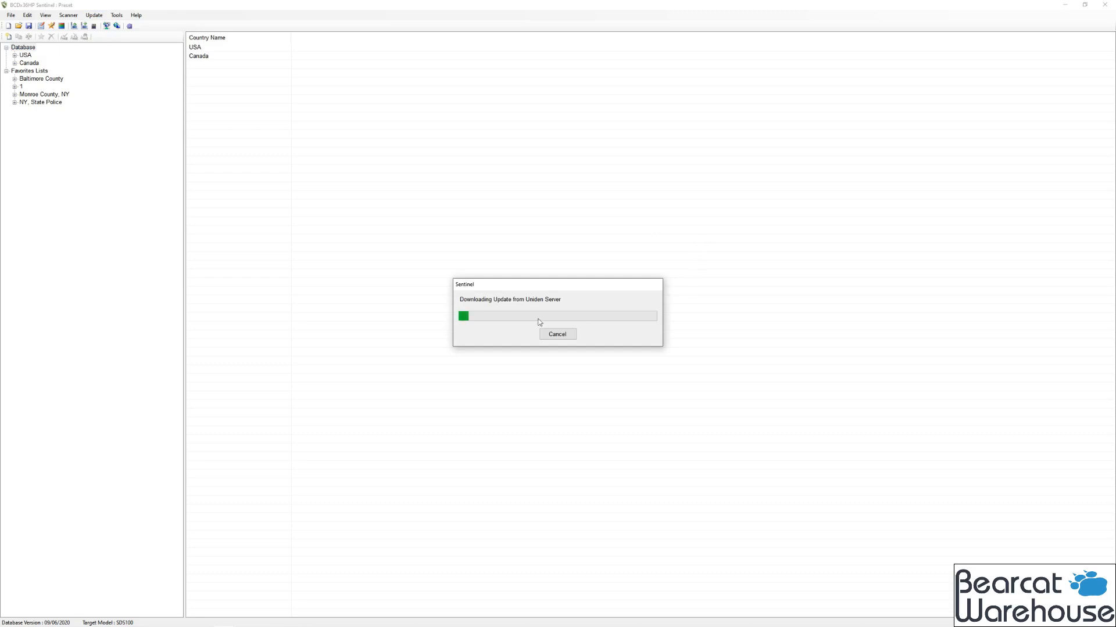
mouse_move(645, 378)
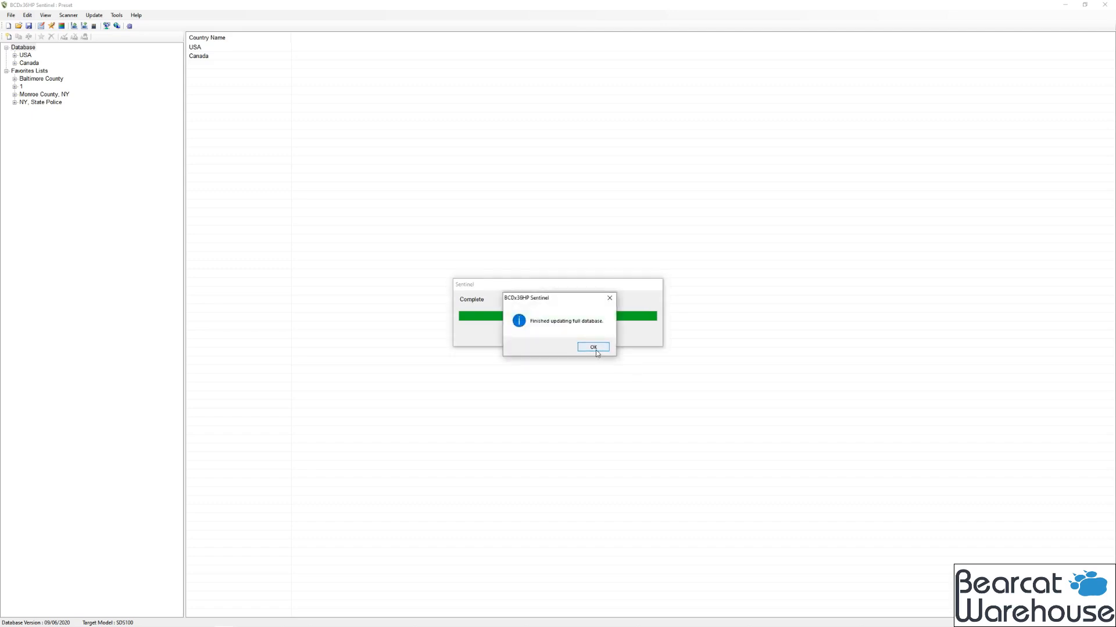
left_click(593, 347)
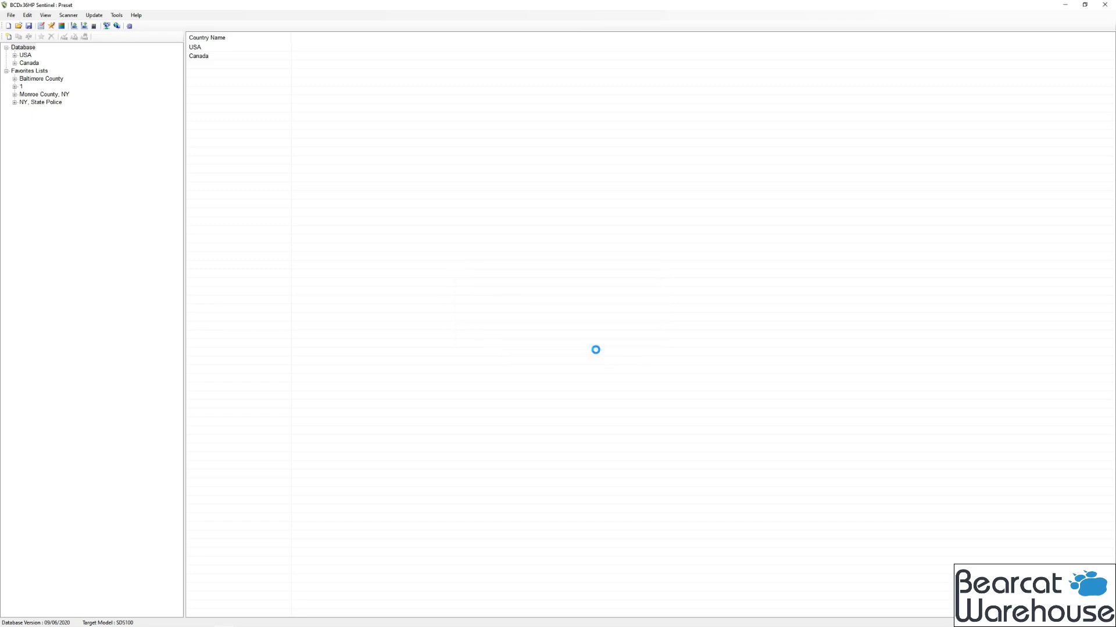
Write the firmware update to the SDS100 microSD card and acknowledge the completion message
left_click(23, 48)
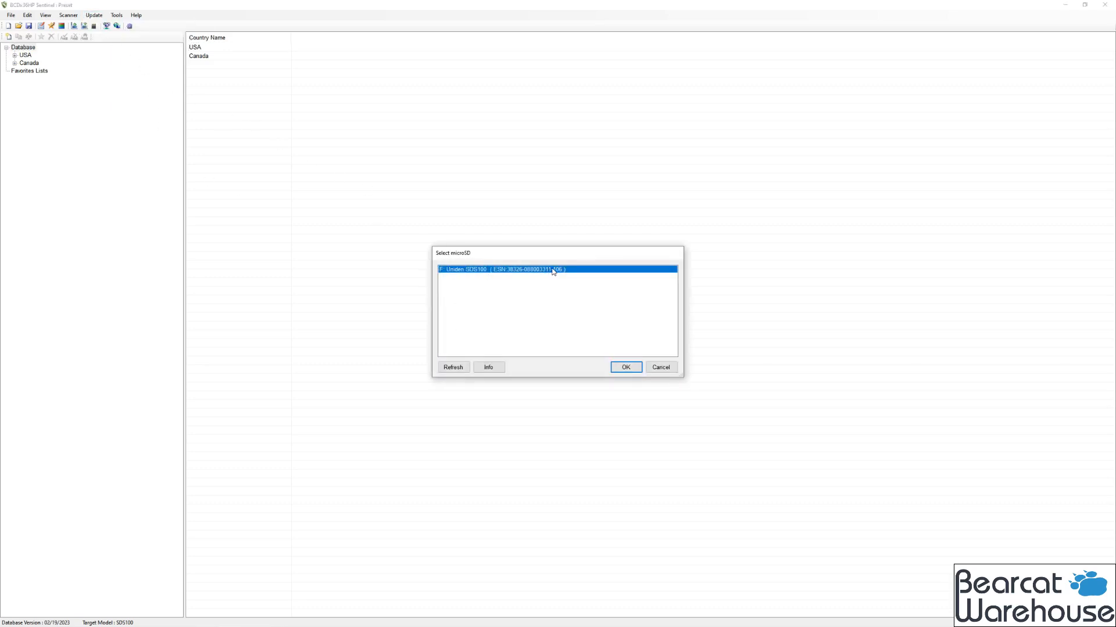
left_click(626, 367)
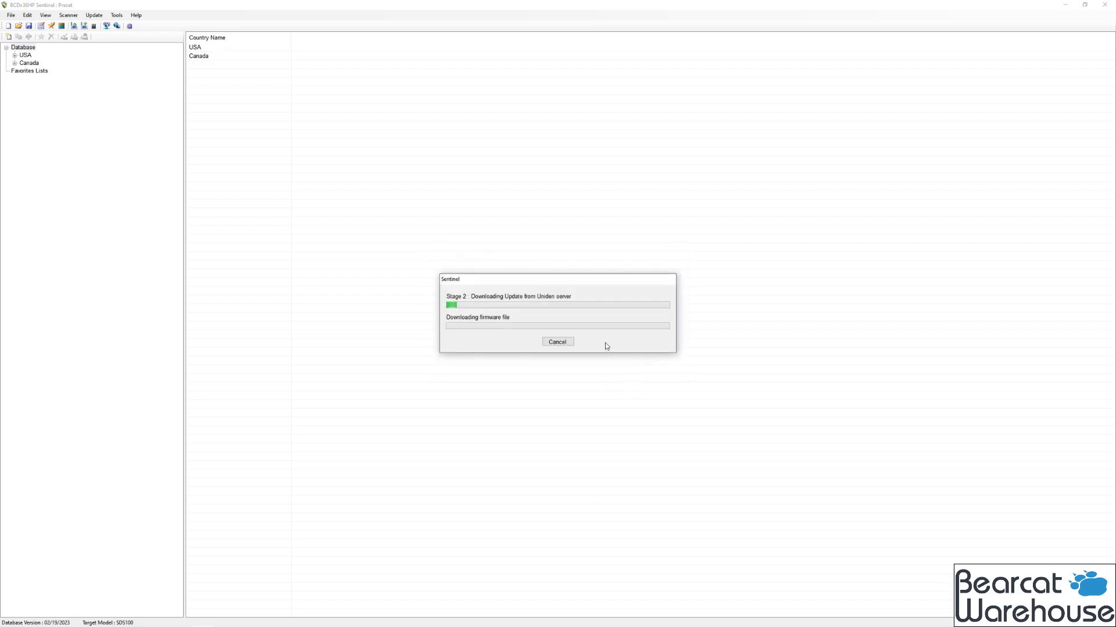
mouse_move(725, 354)
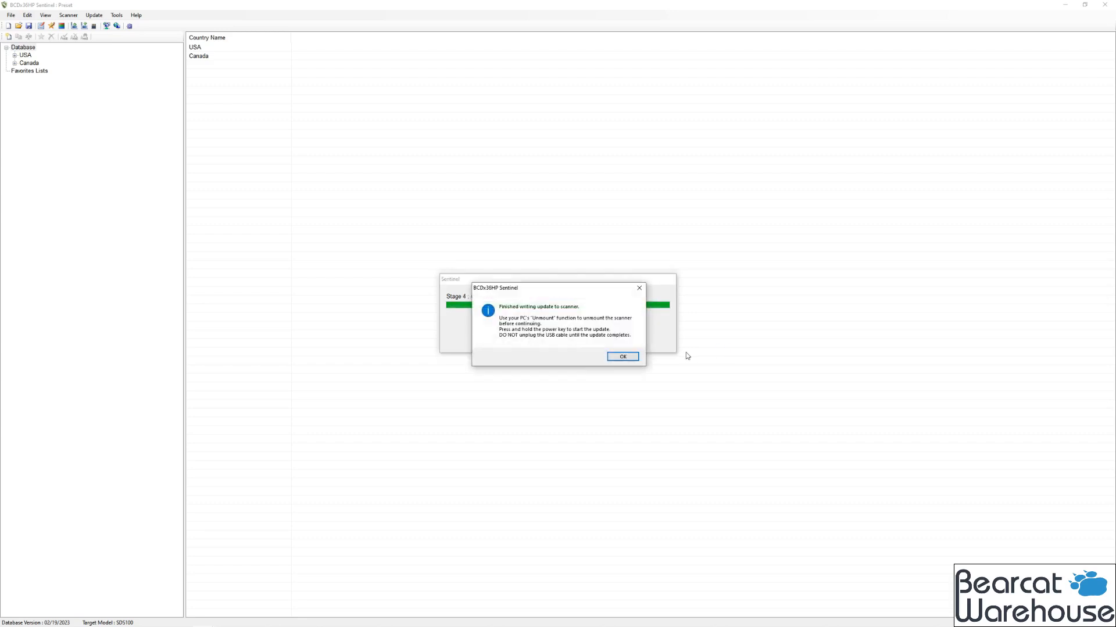
left_click(622, 357)
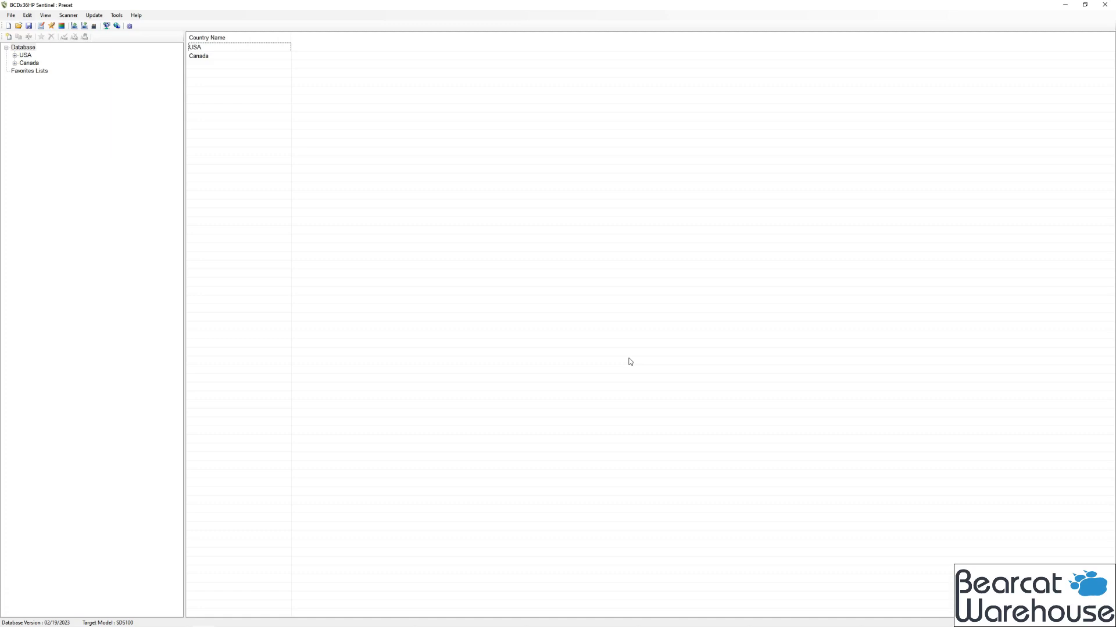
Read the existing configuration from the SDS100 microSD card into Sentinel
left_click(71, 15)
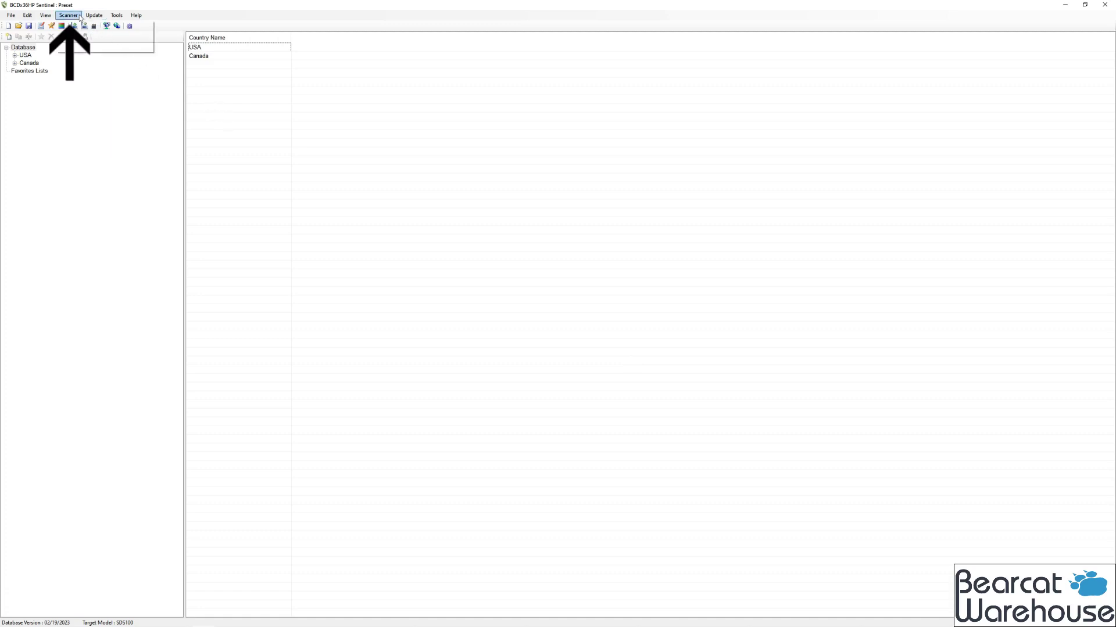
left_click(75, 15)
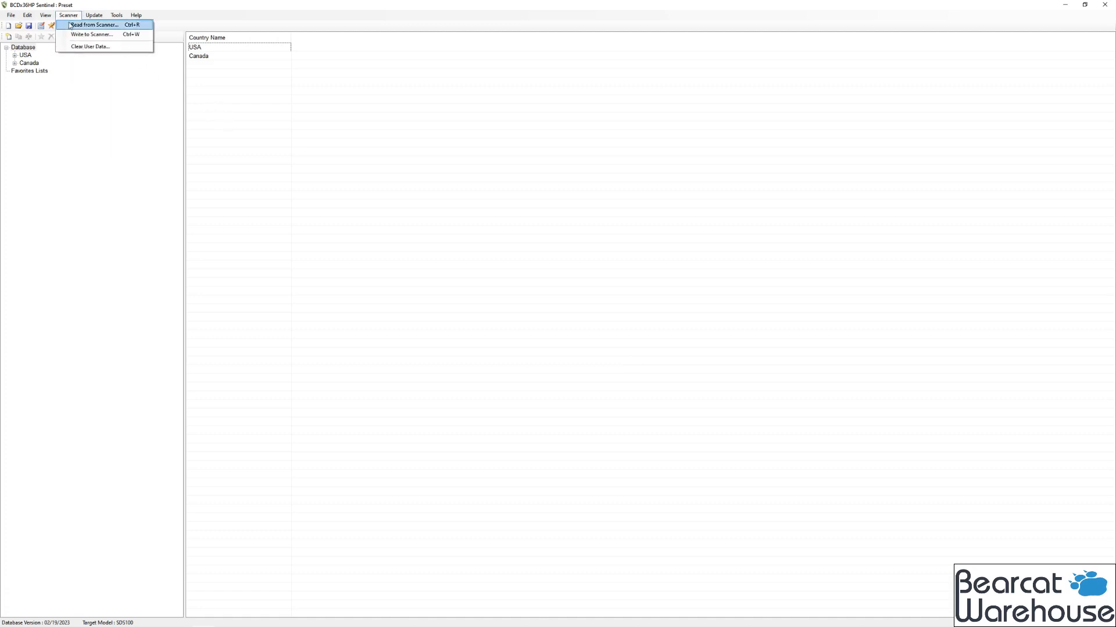
left_click(95, 24)
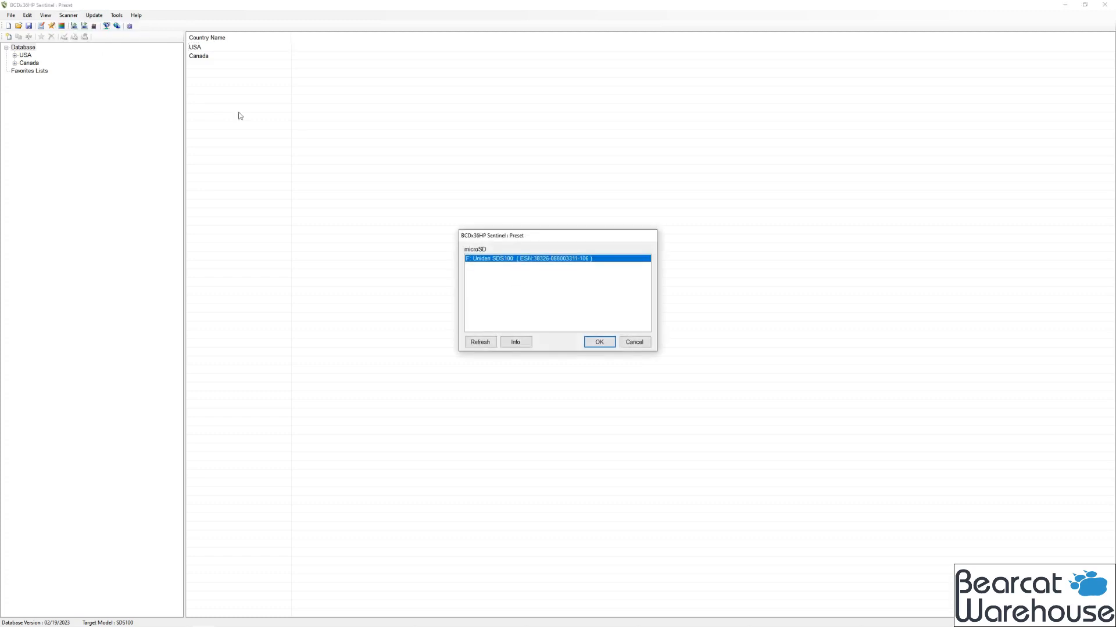
left_click(599, 341)
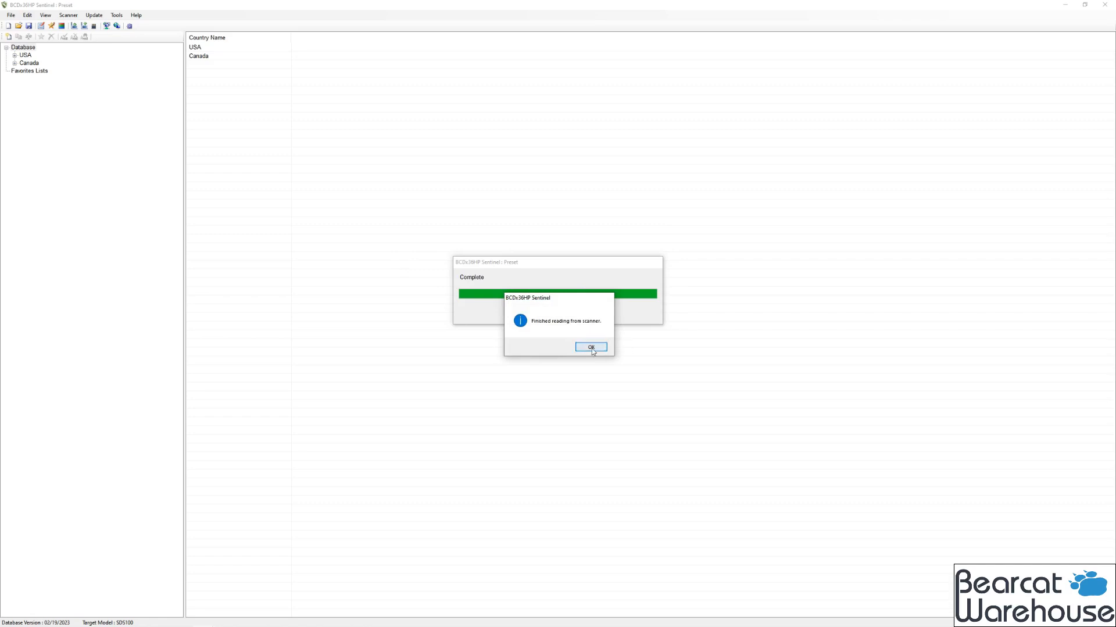
left_click(590, 347)
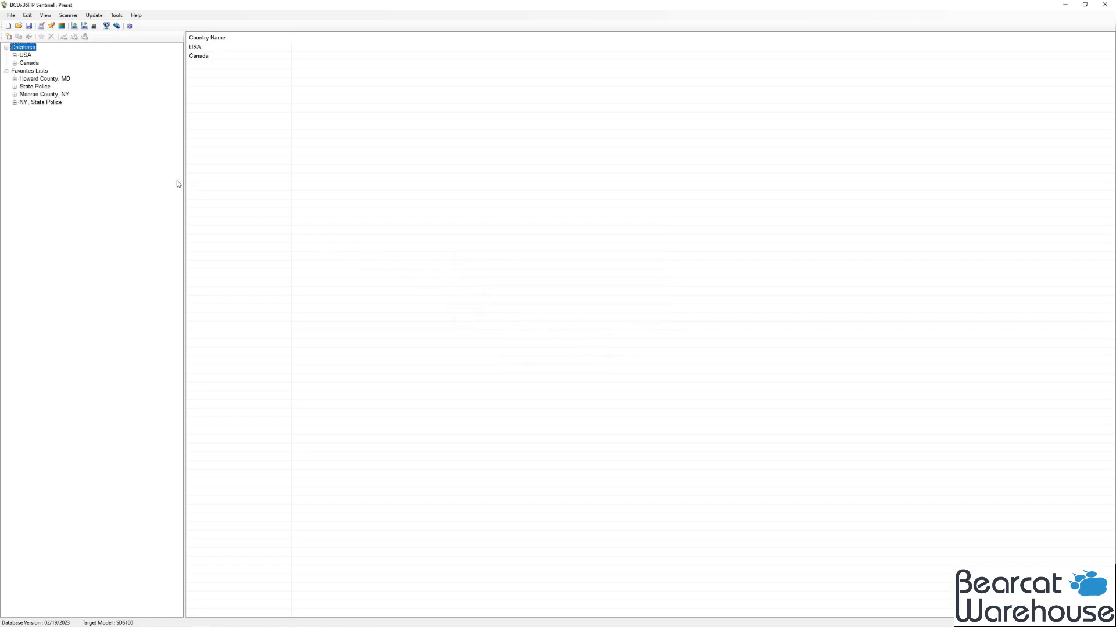
Expand the State Police, NY State Police and other favorites lists to show their systems
left_click(33, 86)
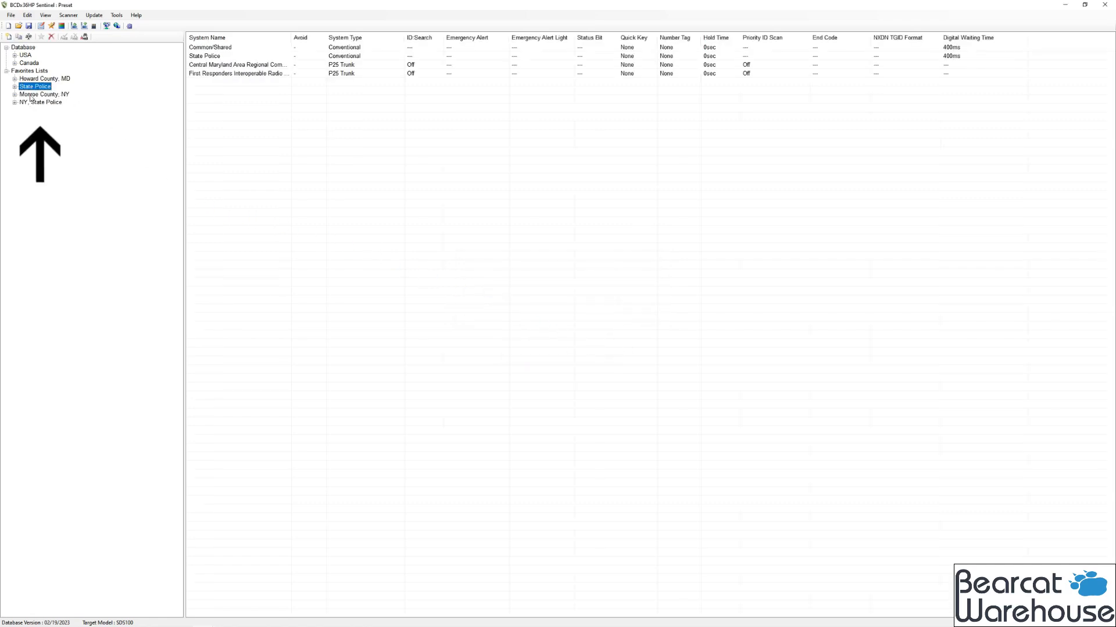
left_click(38, 102)
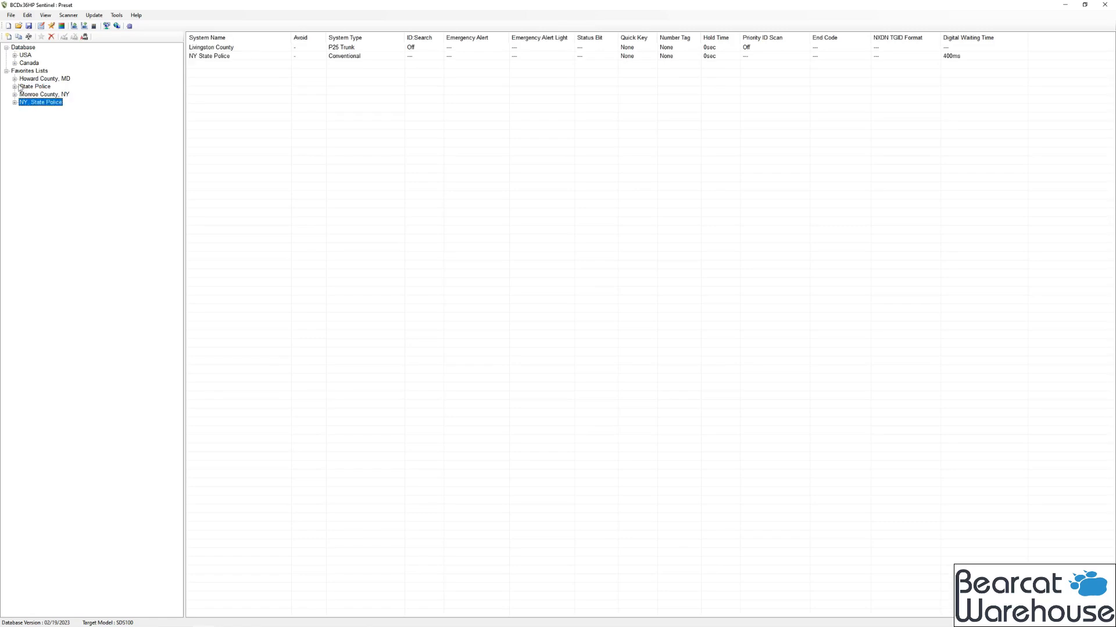
left_click(12, 86)
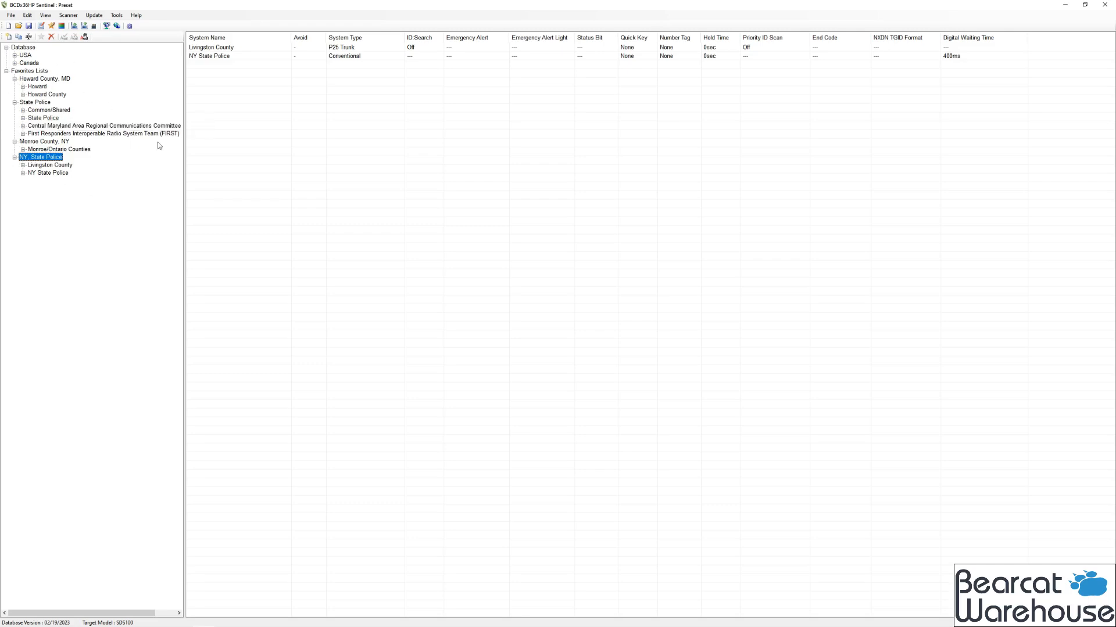
mouse_move(287, 154)
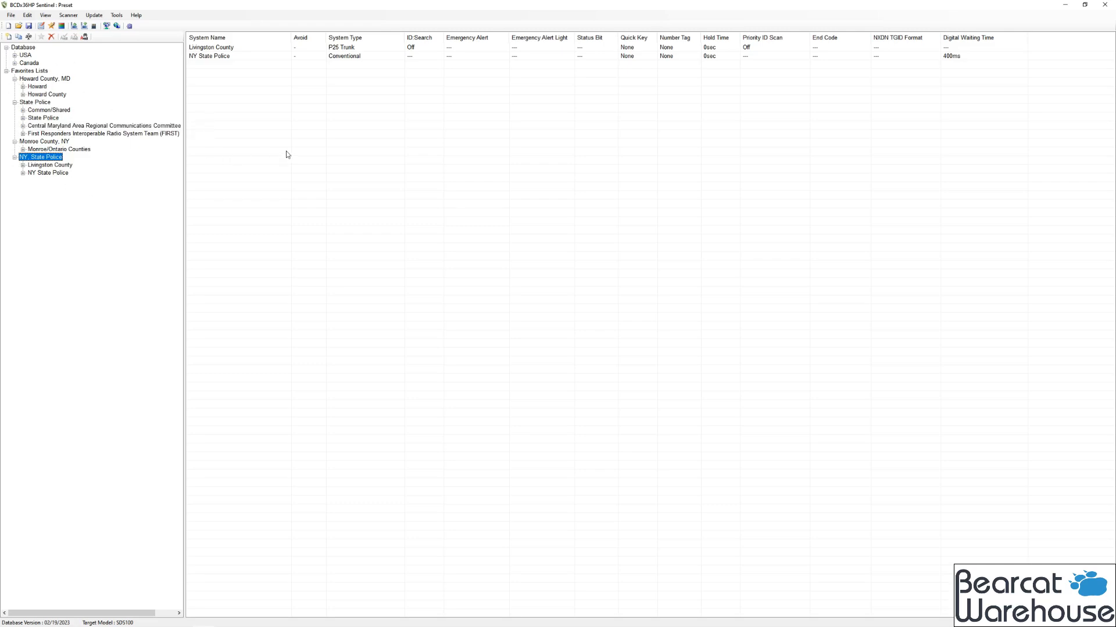
Edit the Howard County, MD favorites list maximized, with the Howard system expanded
left_click(24, 15)
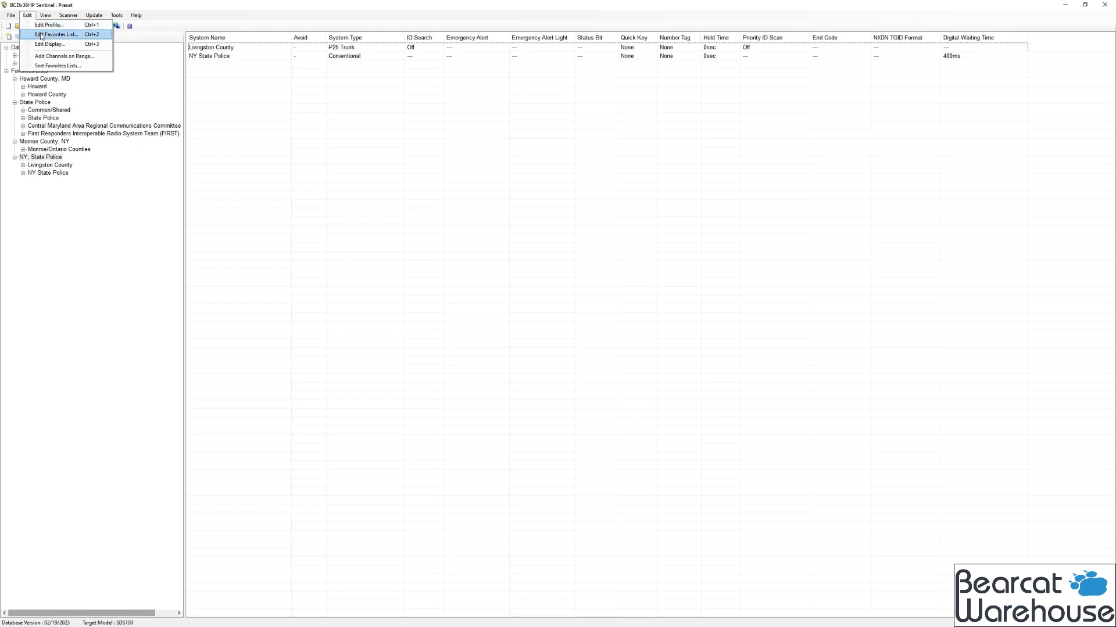
left_click(60, 35)
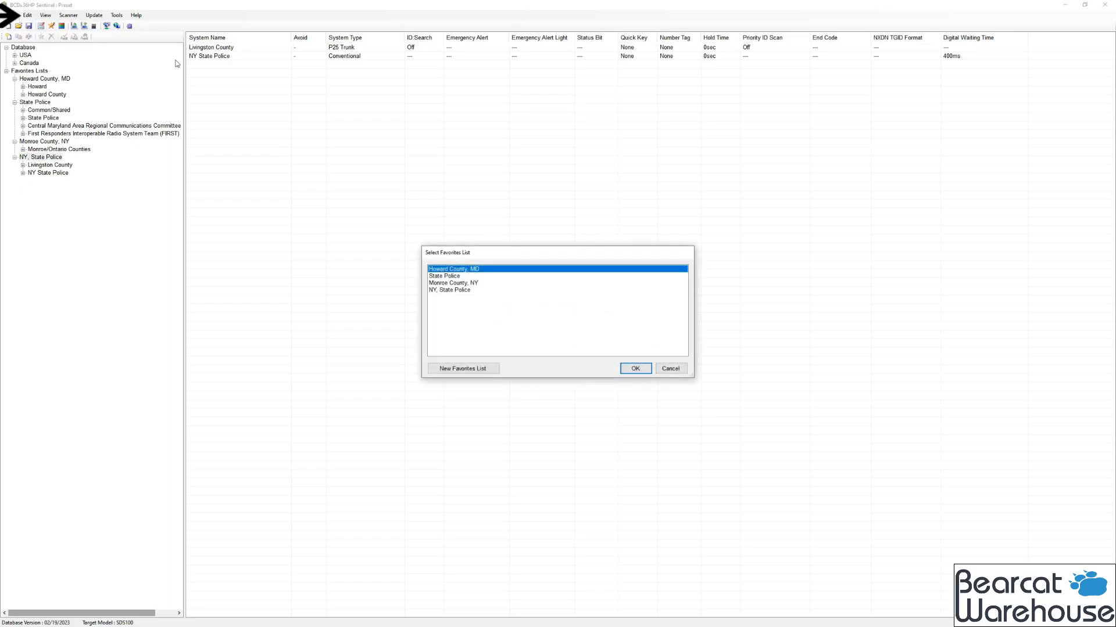
left_click(635, 368)
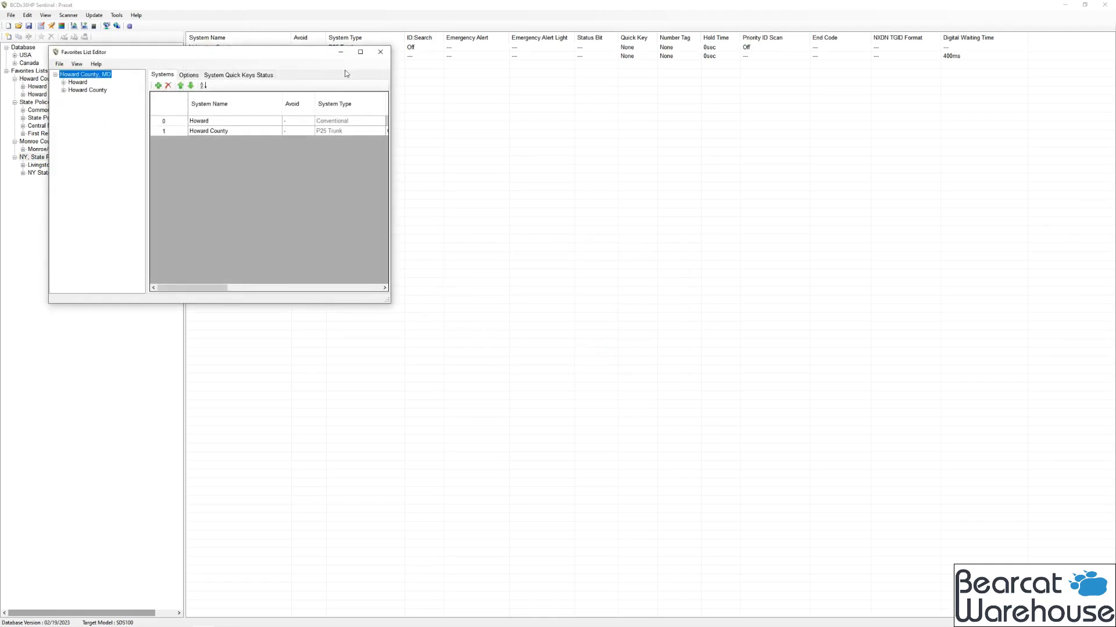
left_click(360, 52)
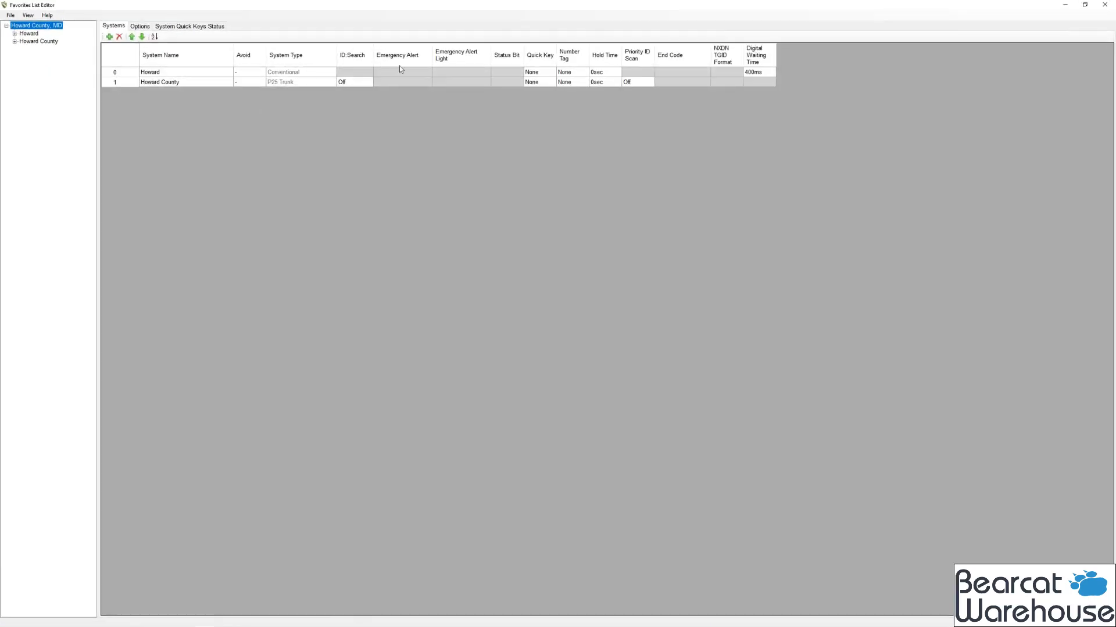
mouse_move(79, 45)
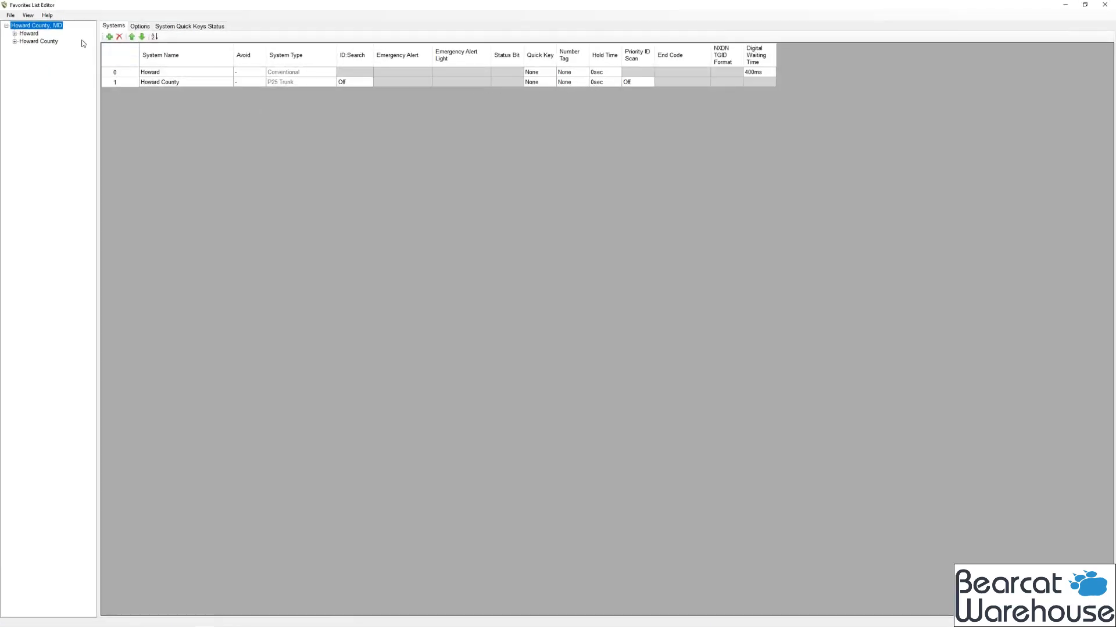
left_click(7, 34)
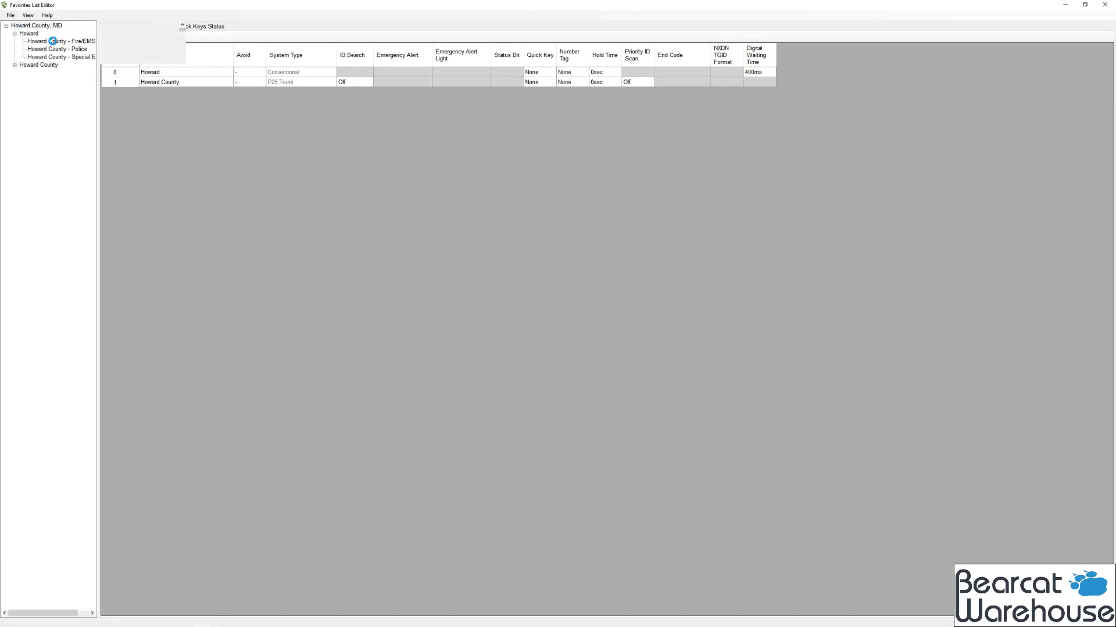
Review the Howard County - Fire/EMS channels in the favorites editor
left_click(65, 40)
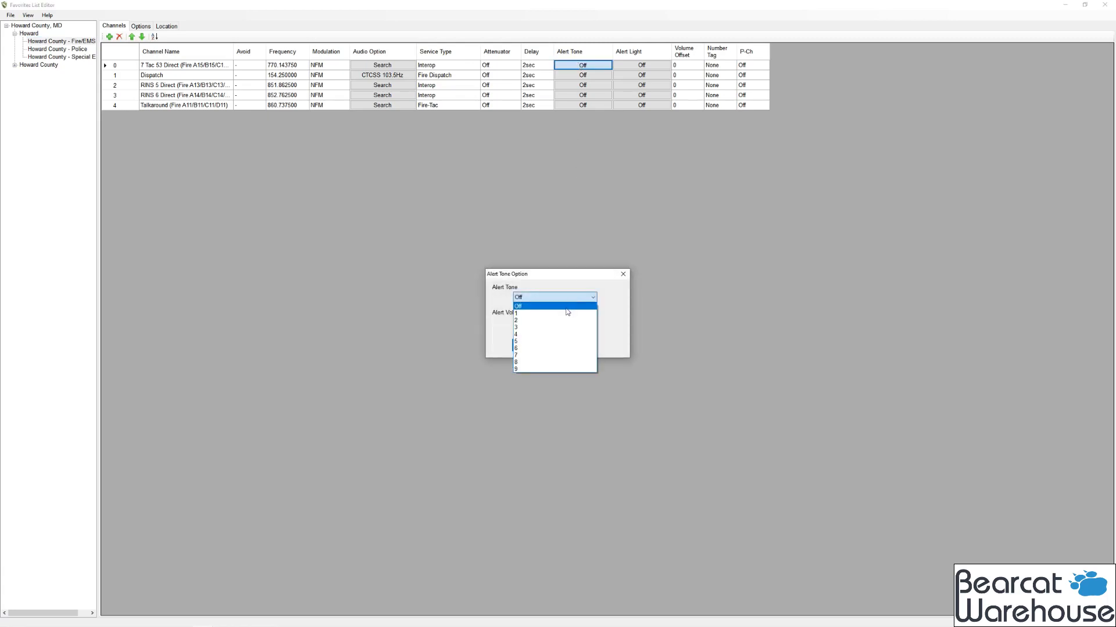
mouse_move(567, 314)
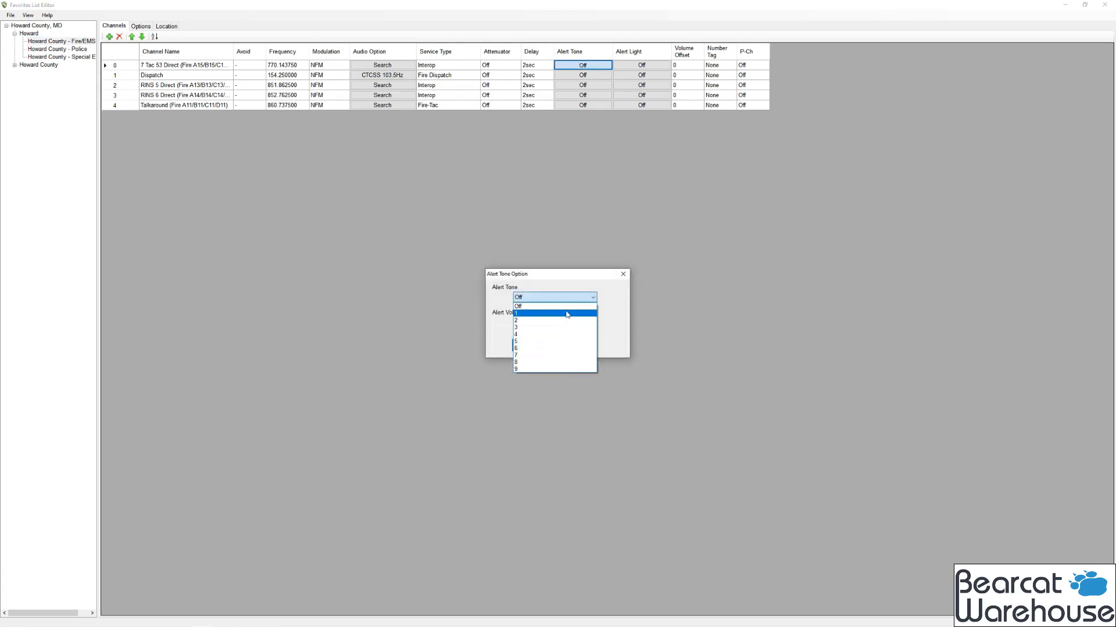
left_click(641, 94)
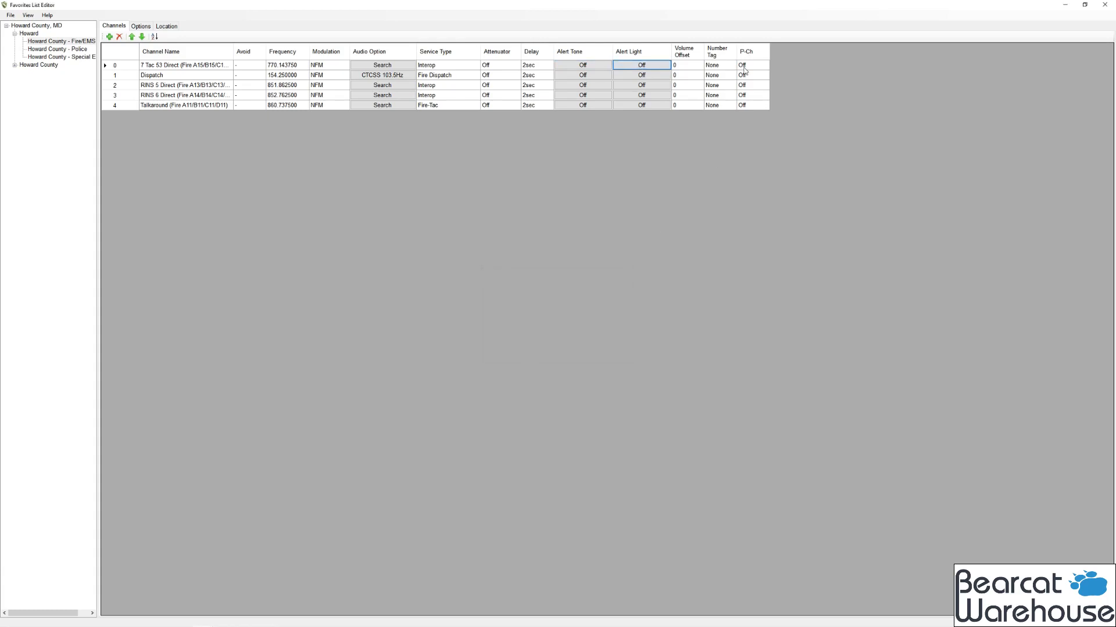
Keep the first channel's volume offset at 0 and priority Off, then close the editor
left_click(684, 64)
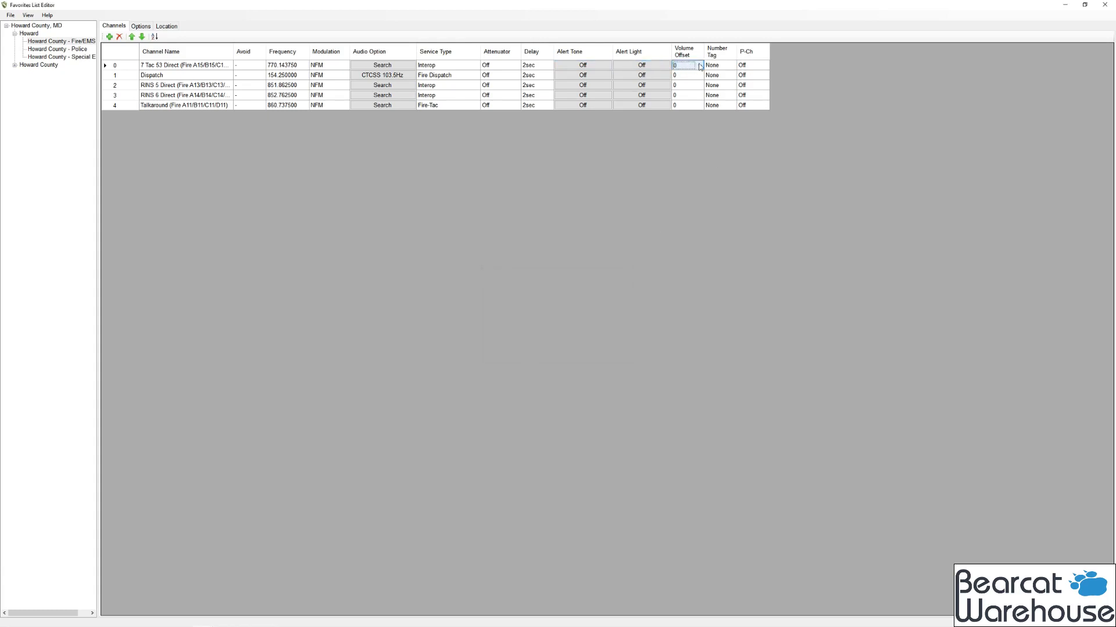
left_click(699, 65)
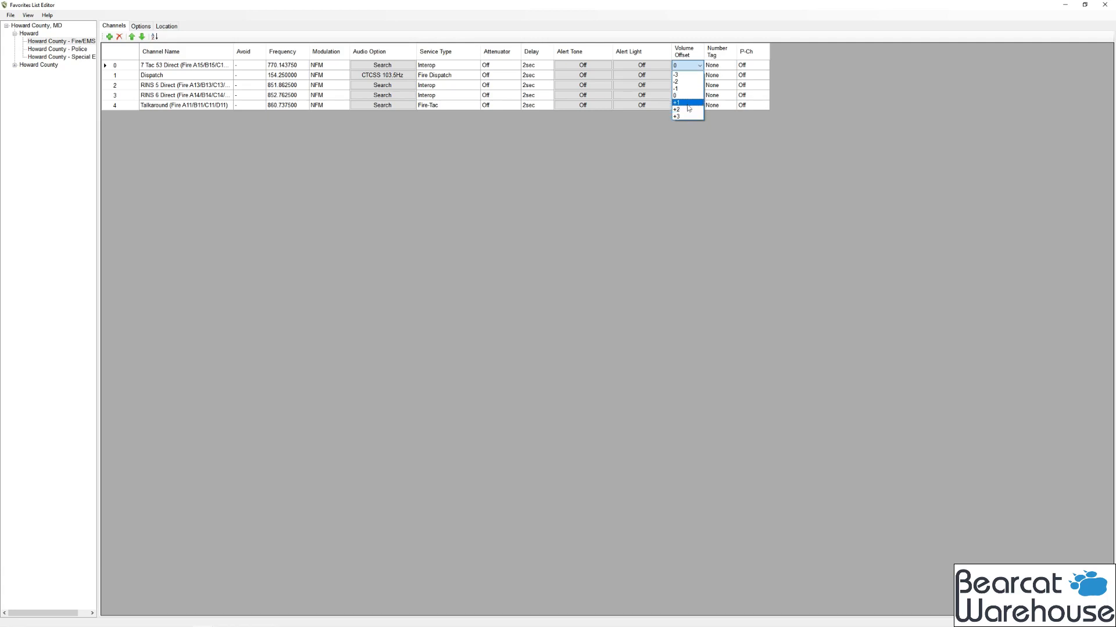
left_click(680, 95)
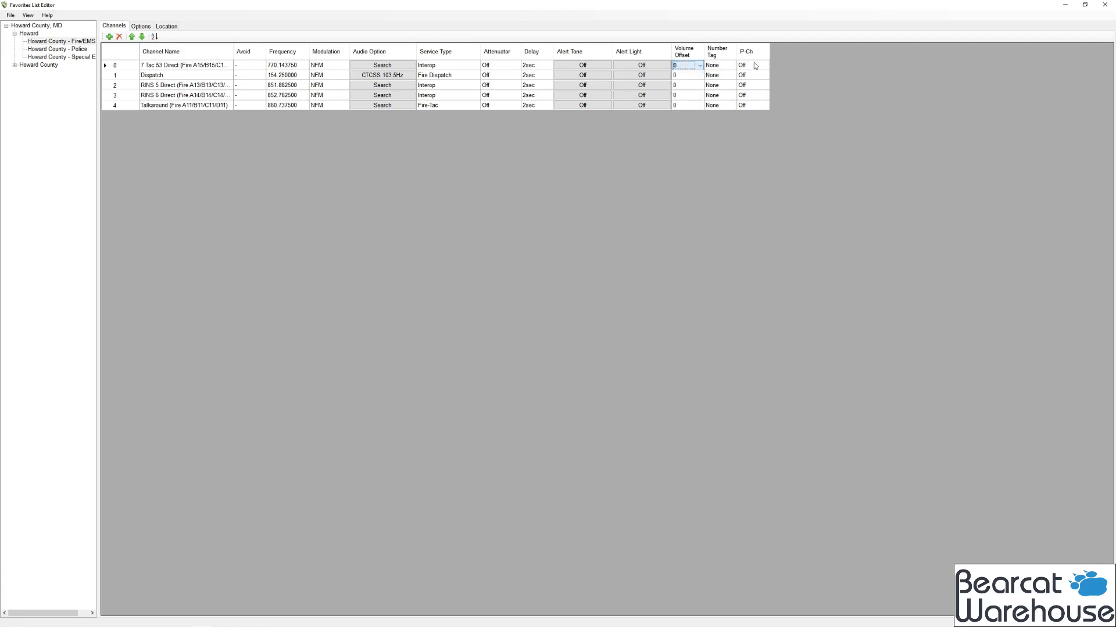
left_click(752, 64)
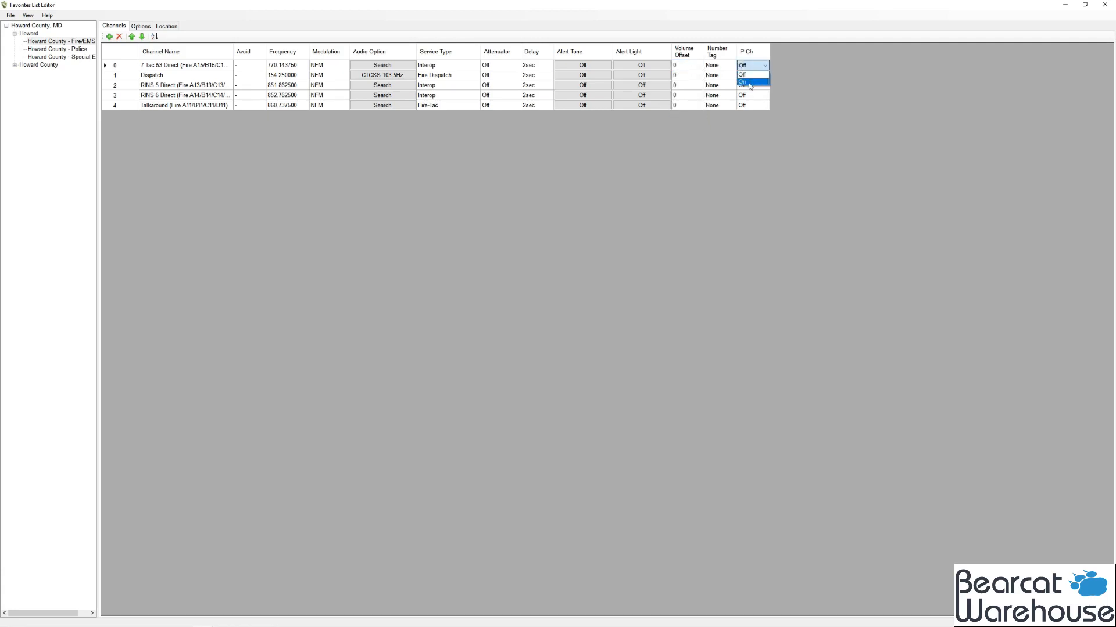
left_click(744, 74)
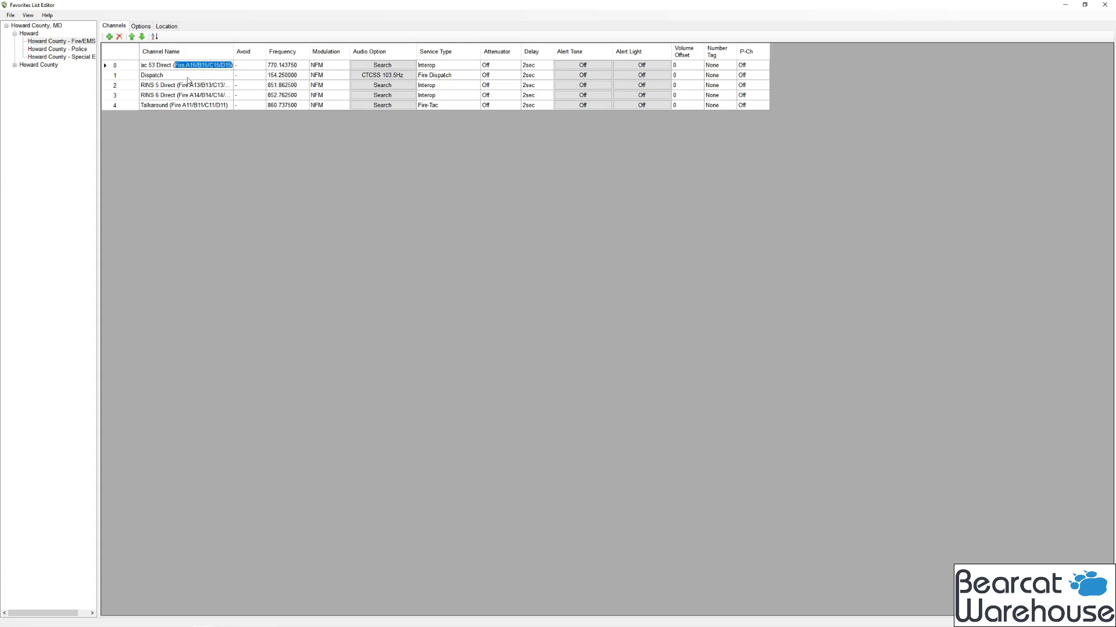
left_click(151, 75)
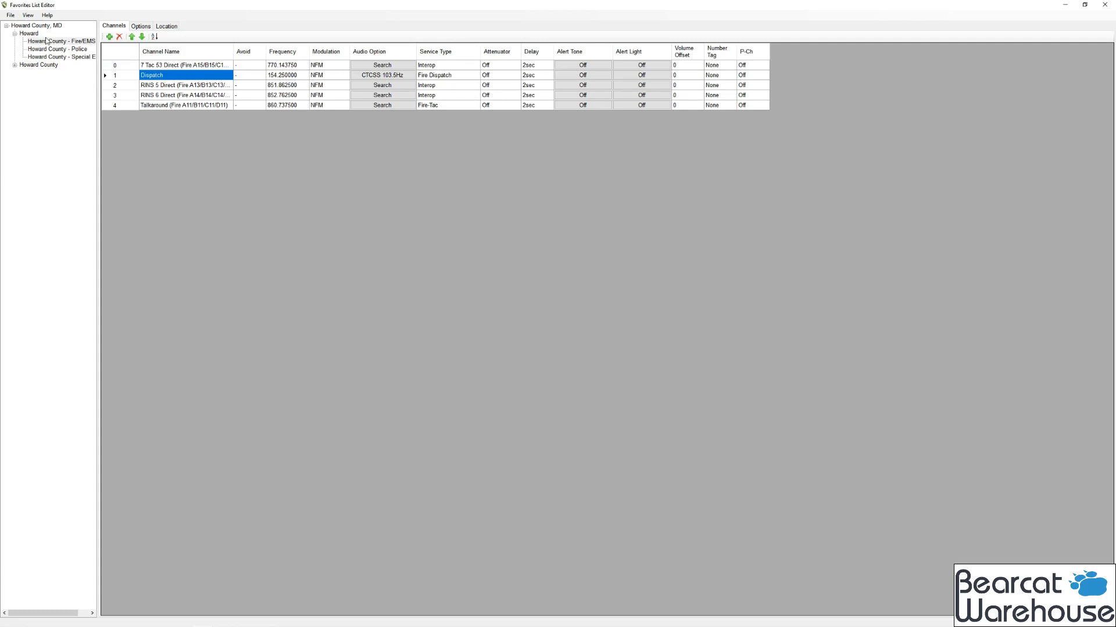
left_click(59, 41)
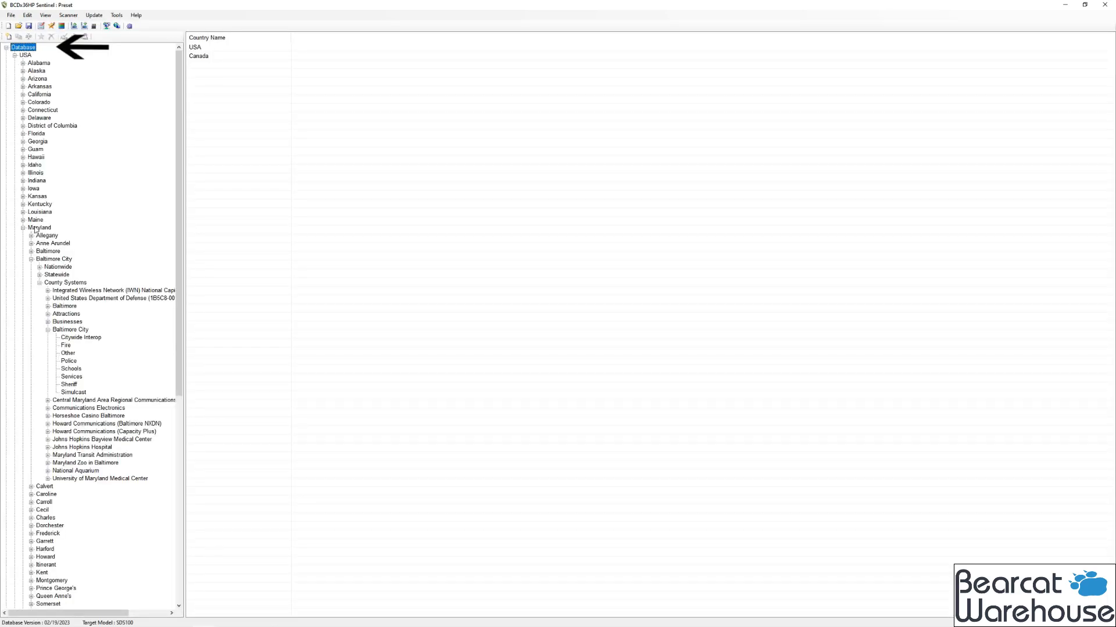
Browse Maryland > Baltimore City > County Systems > Police and select talkgroup 10A Tac 1
left_click(40, 227)
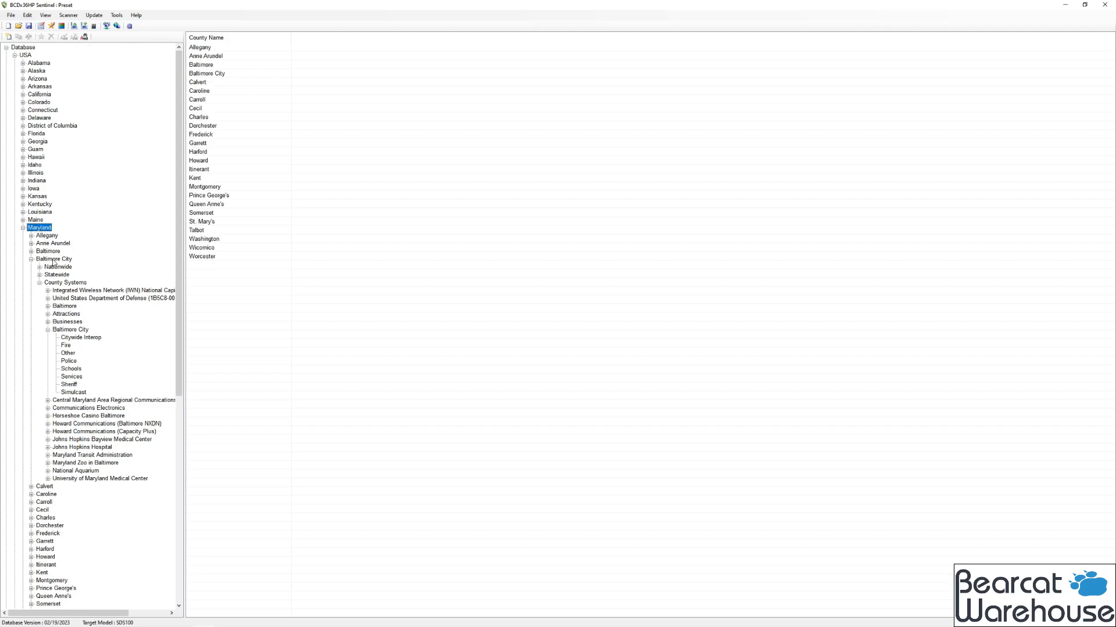
left_click(49, 258)
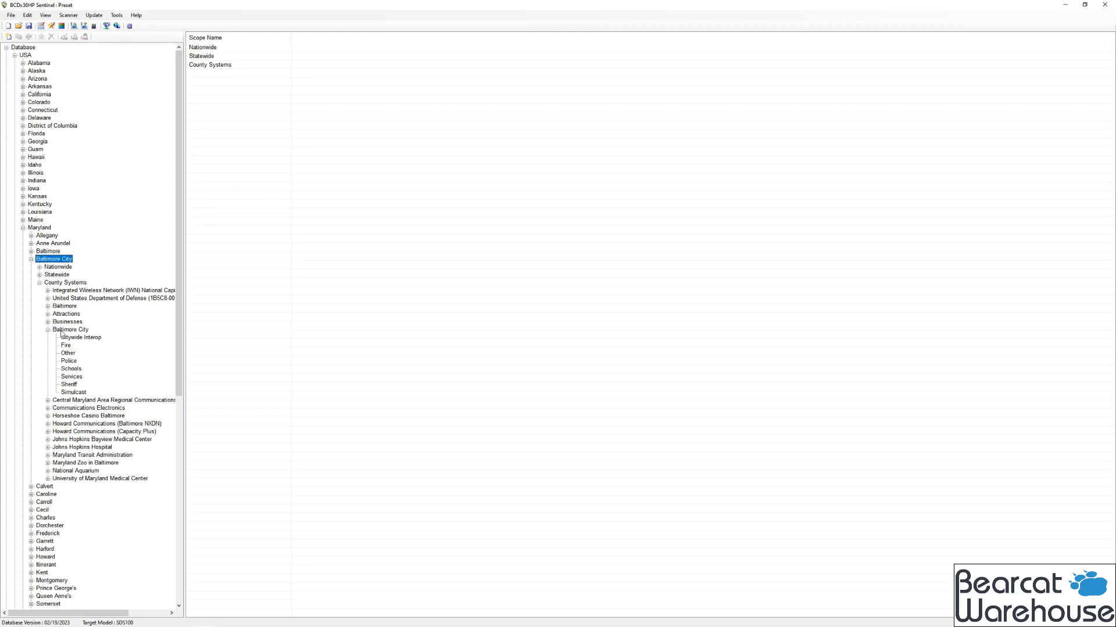
left_click(64, 282)
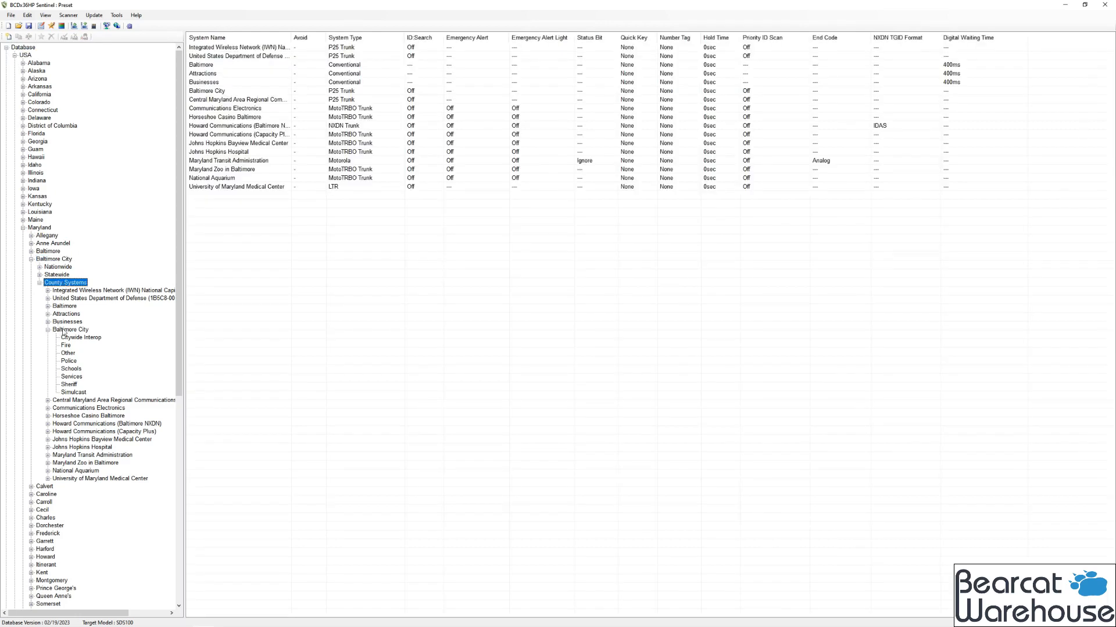
left_click(70, 330)
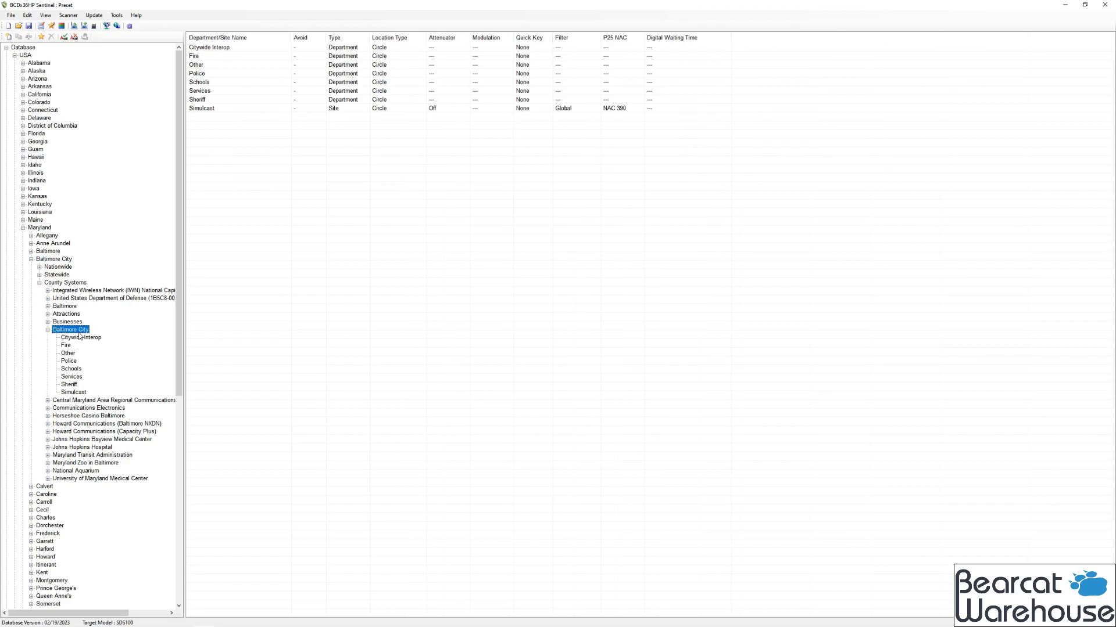
left_click(69, 361)
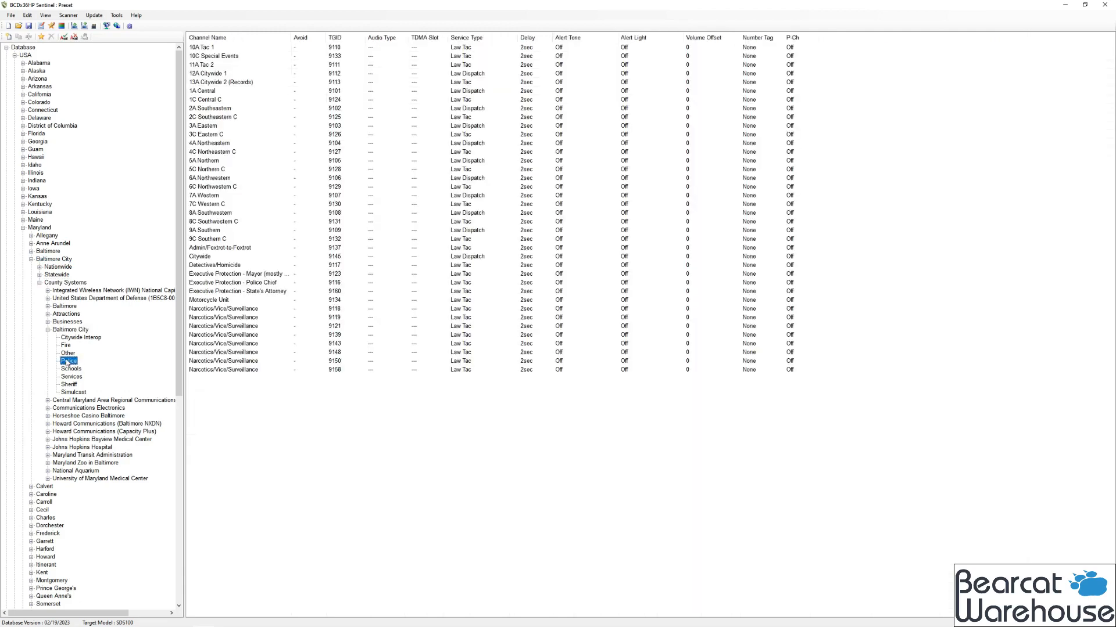
left_click(68, 360)
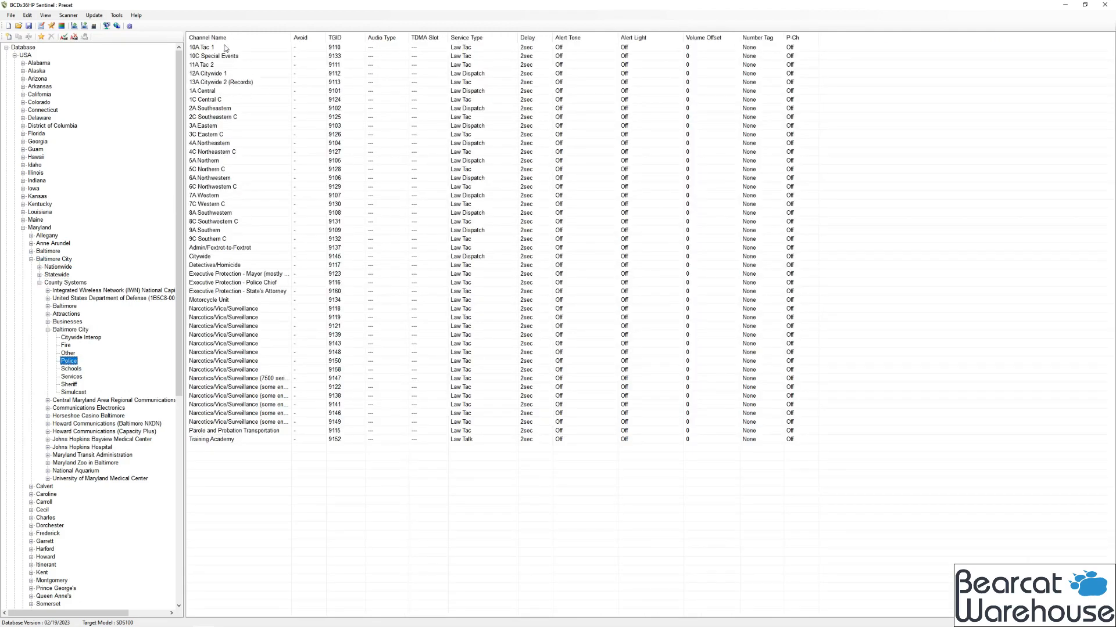
left_click(205, 47)
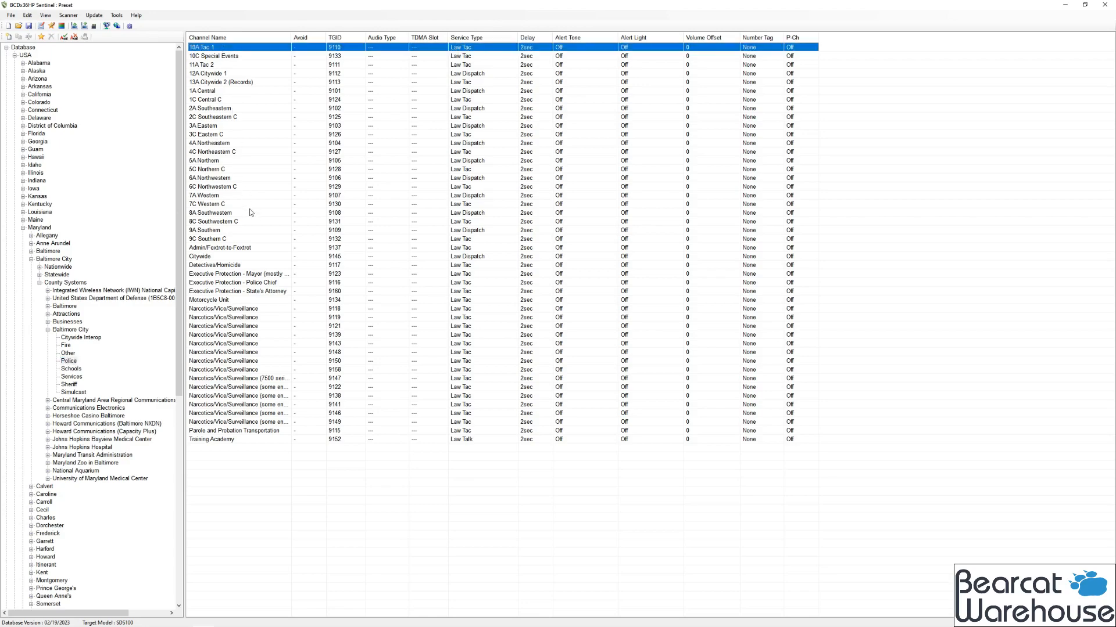
Append talkgroups 10A Tac 1 through Citywide to a new favorites list named 'Baltimore City'
left_click(199, 256)
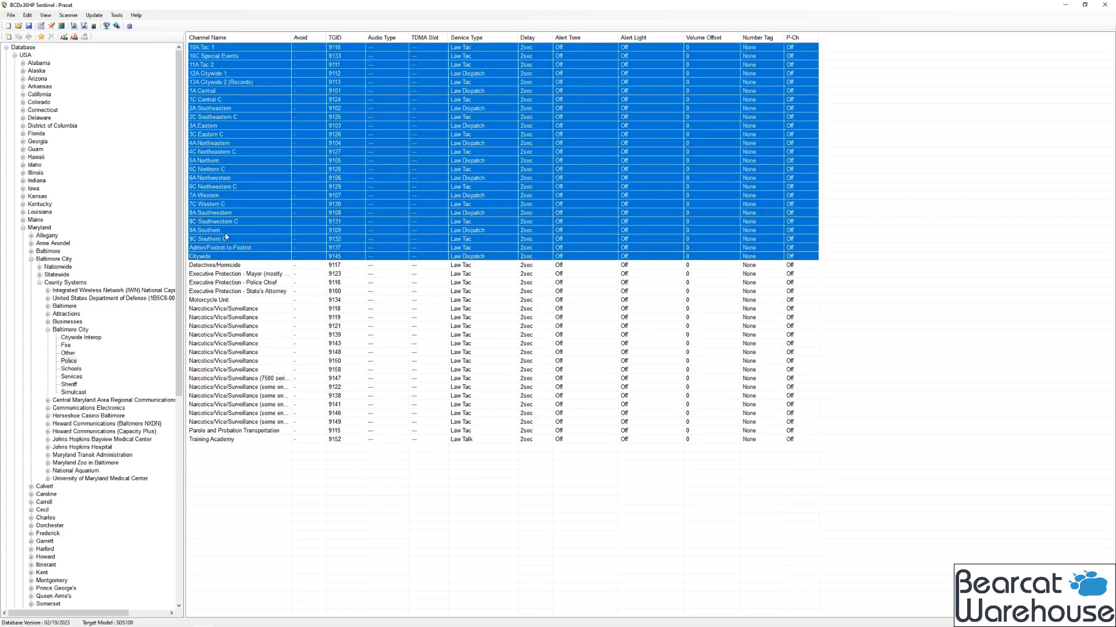
right_click(225, 237)
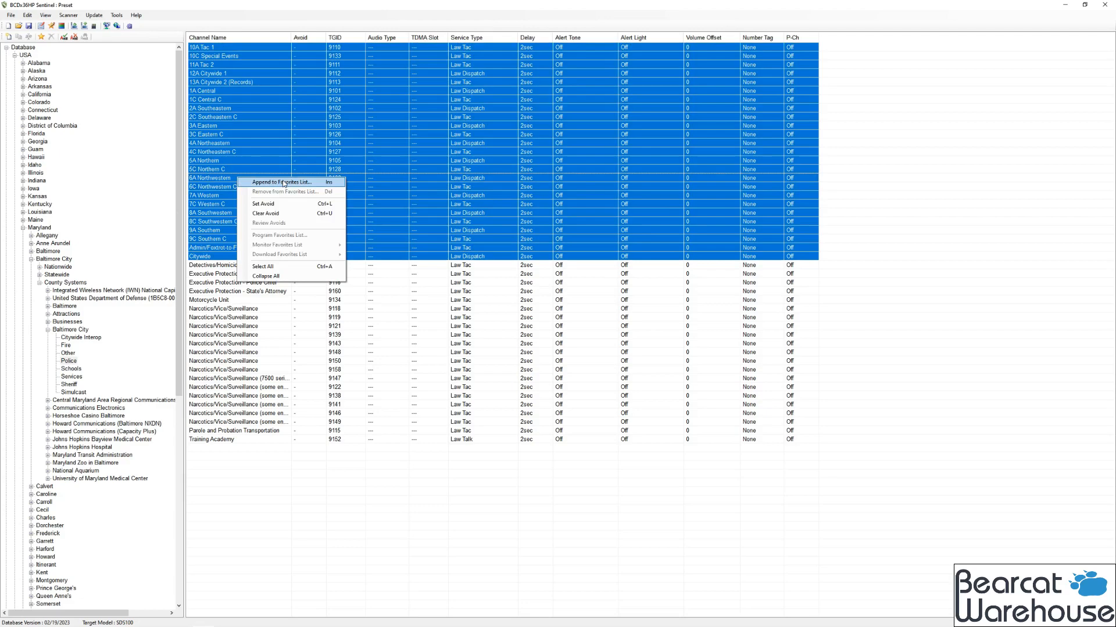
left_click(282, 182)
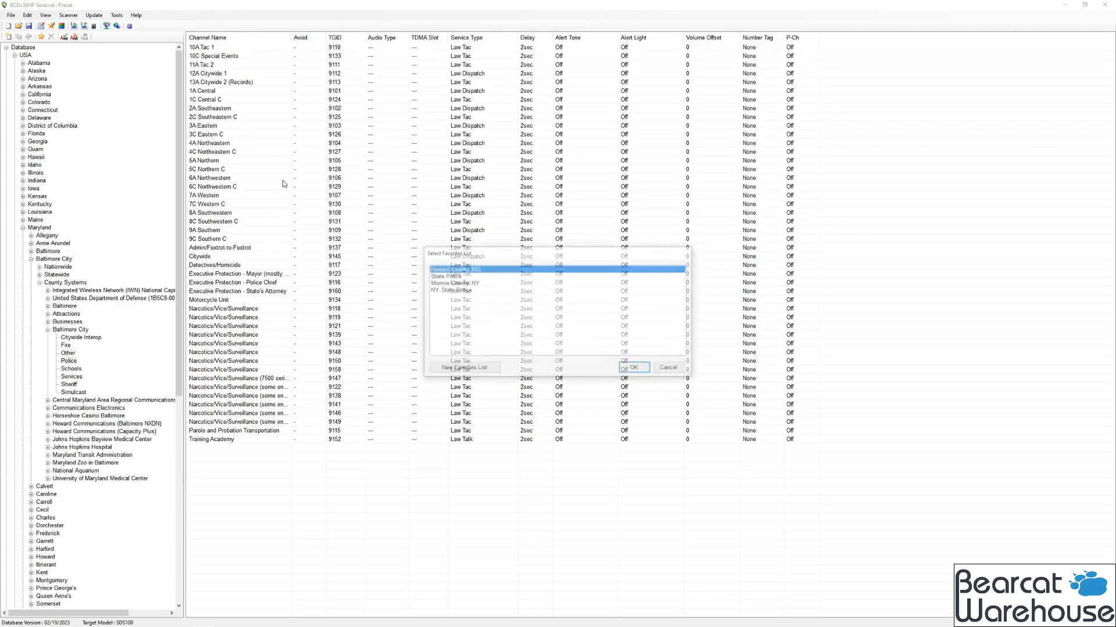
left_click(463, 367)
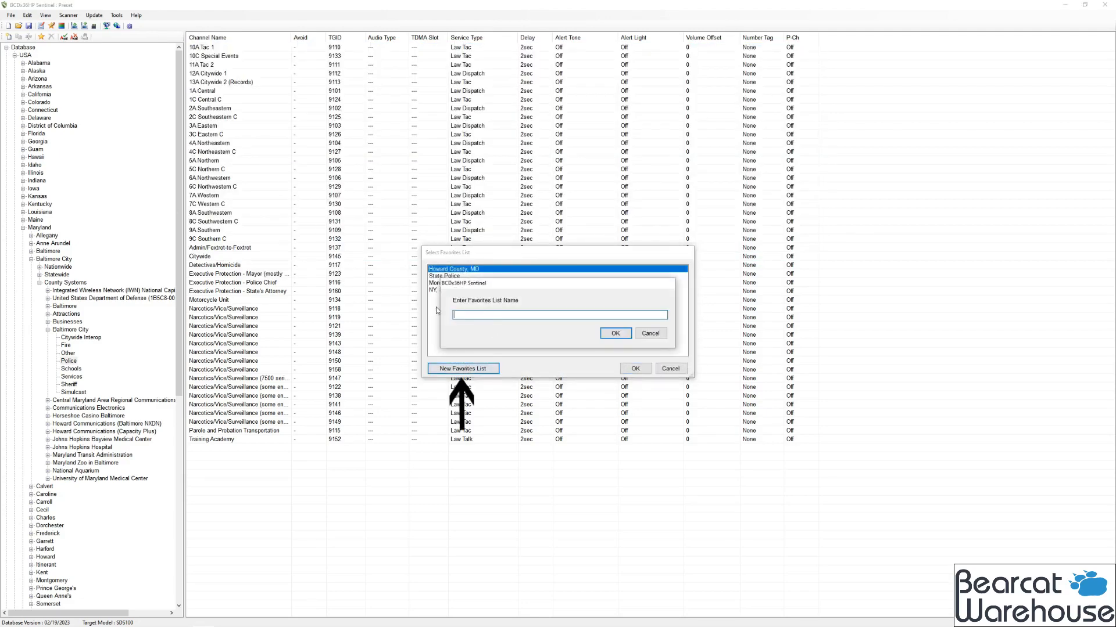
type("Baltimore City")
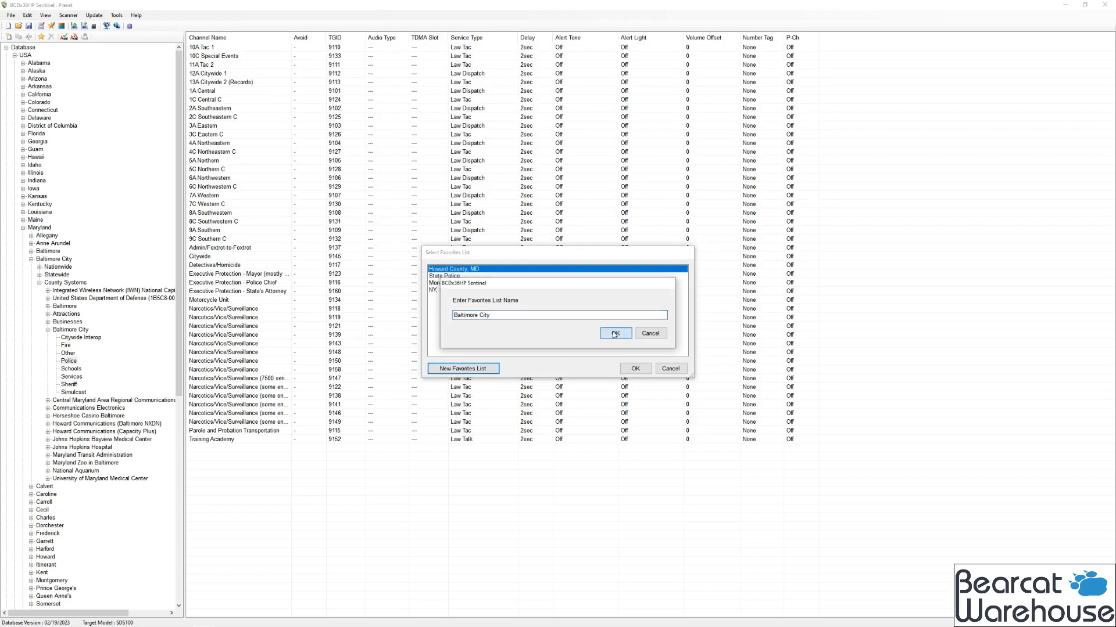
left_click(615, 333)
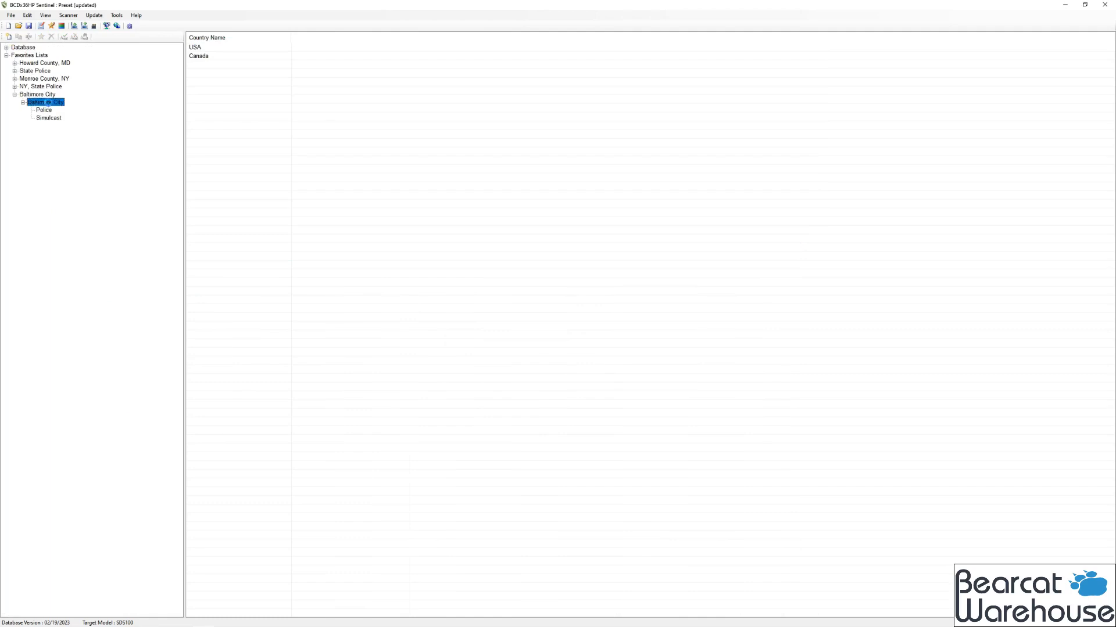
Review the Baltimore City Police channels (10A Tac 1 through Citywide) and turn Download Favorites List on
left_click(42, 110)
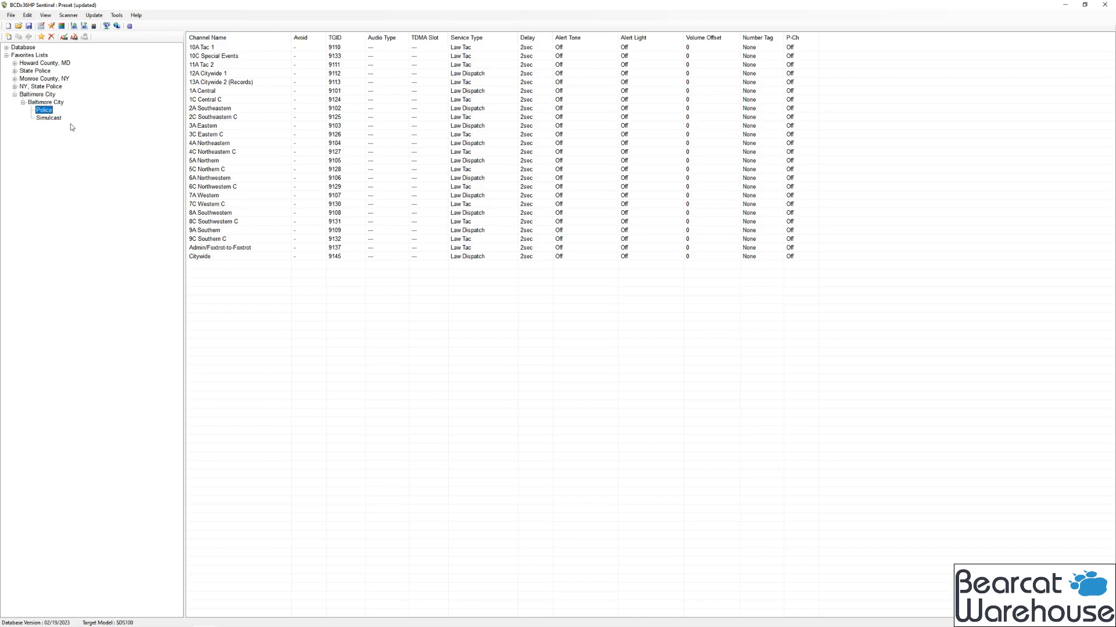
left_click(43, 102)
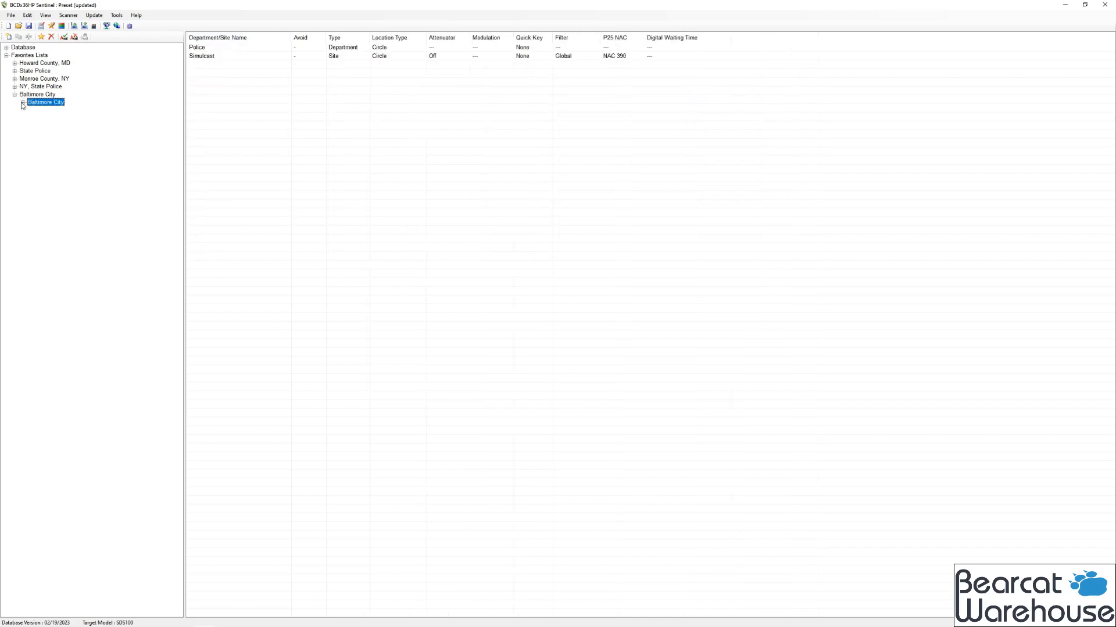
right_click(35, 93)
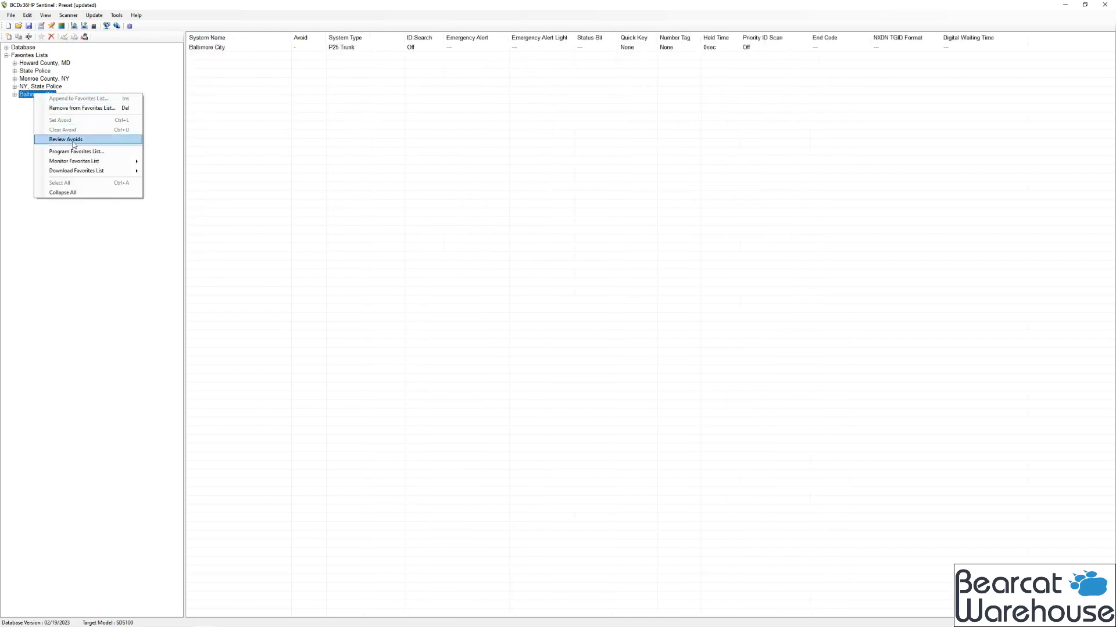
mouse_move(74, 161)
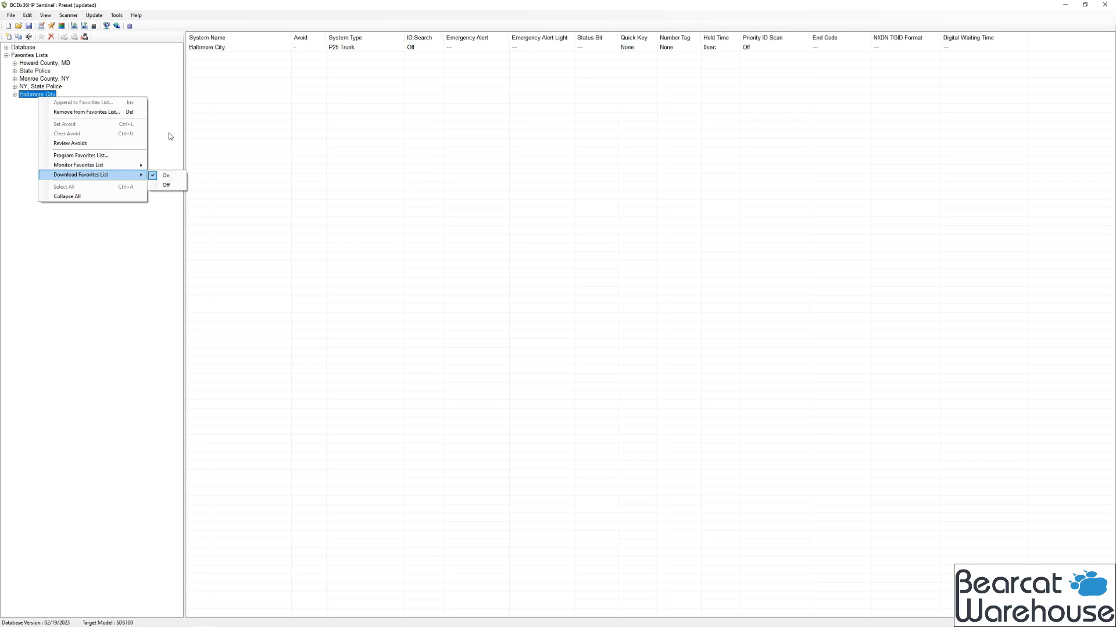
left_click(68, 15)
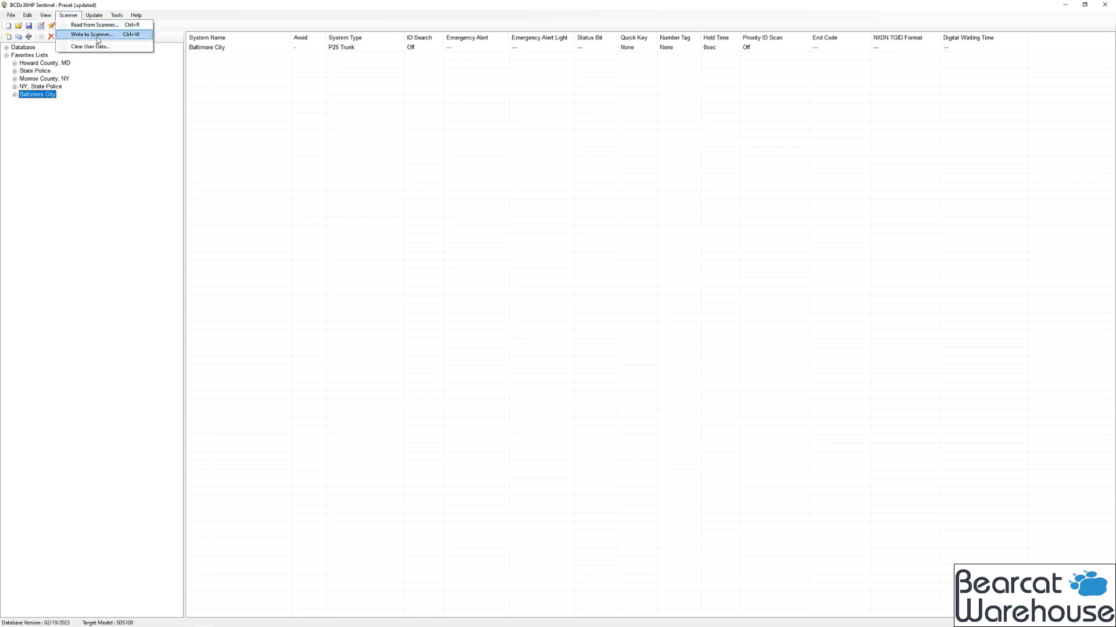
Write the favorites lists to the SDS100 microSD and dismiss the completion message
left_click(96, 35)
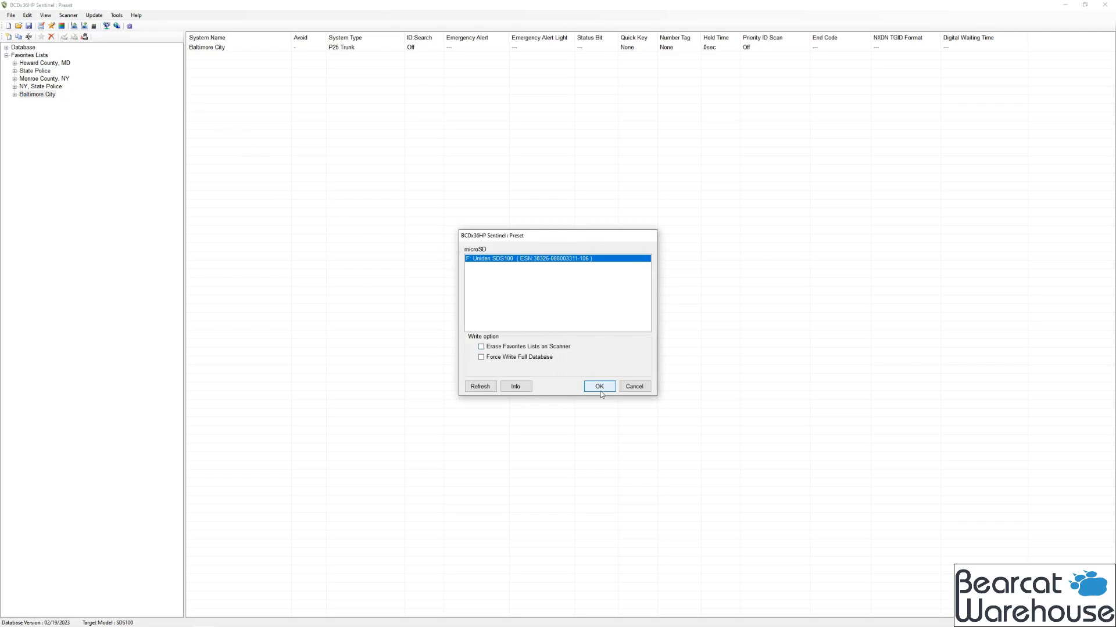
left_click(599, 386)
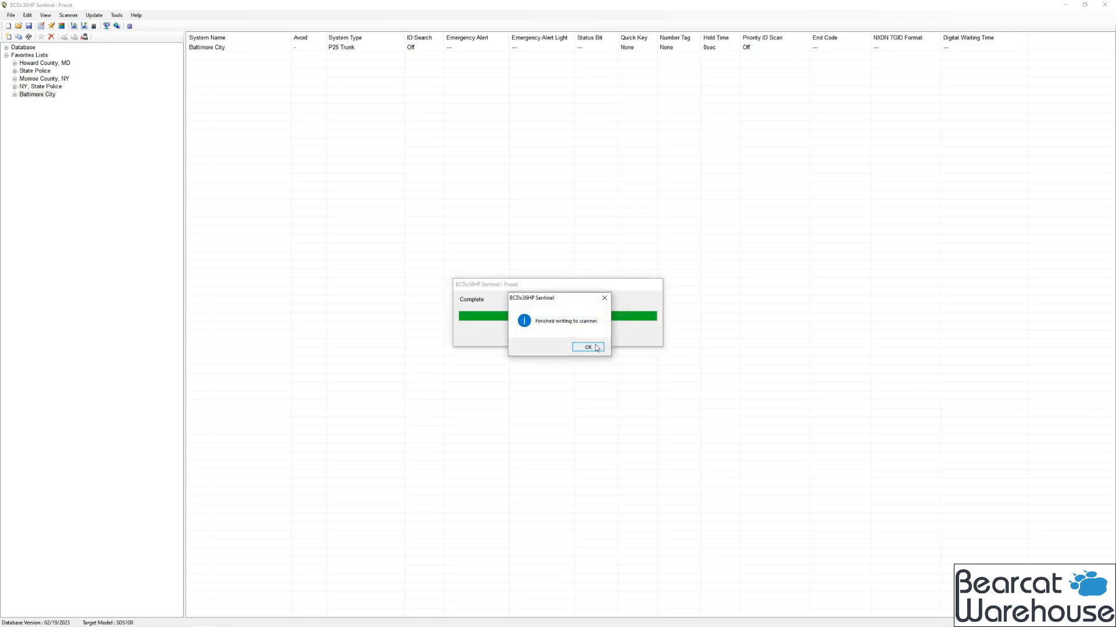
left_click(587, 347)
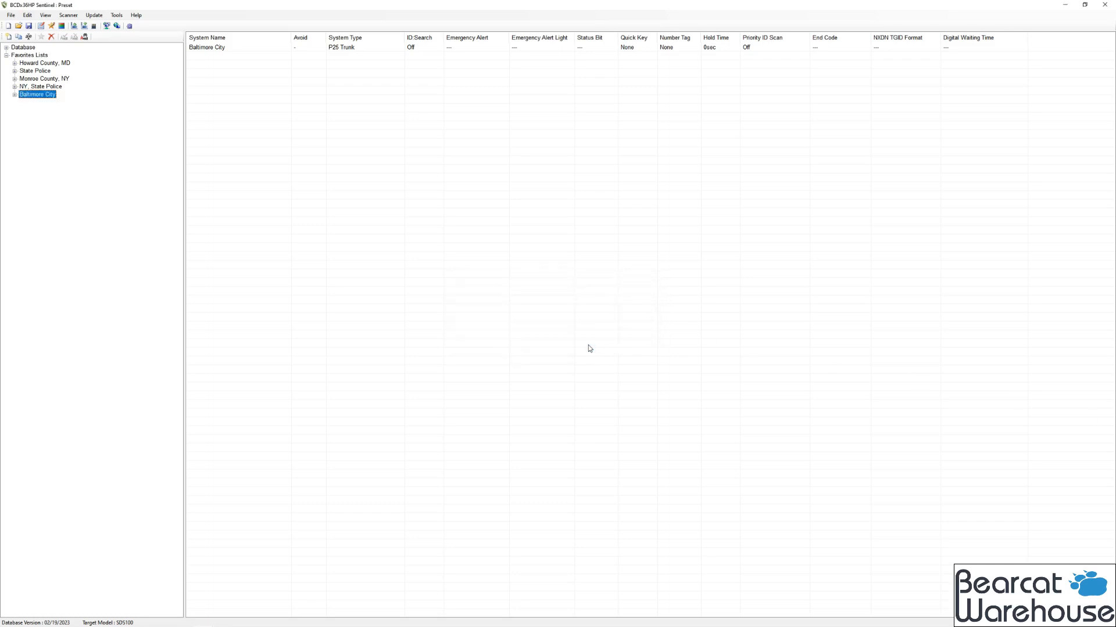